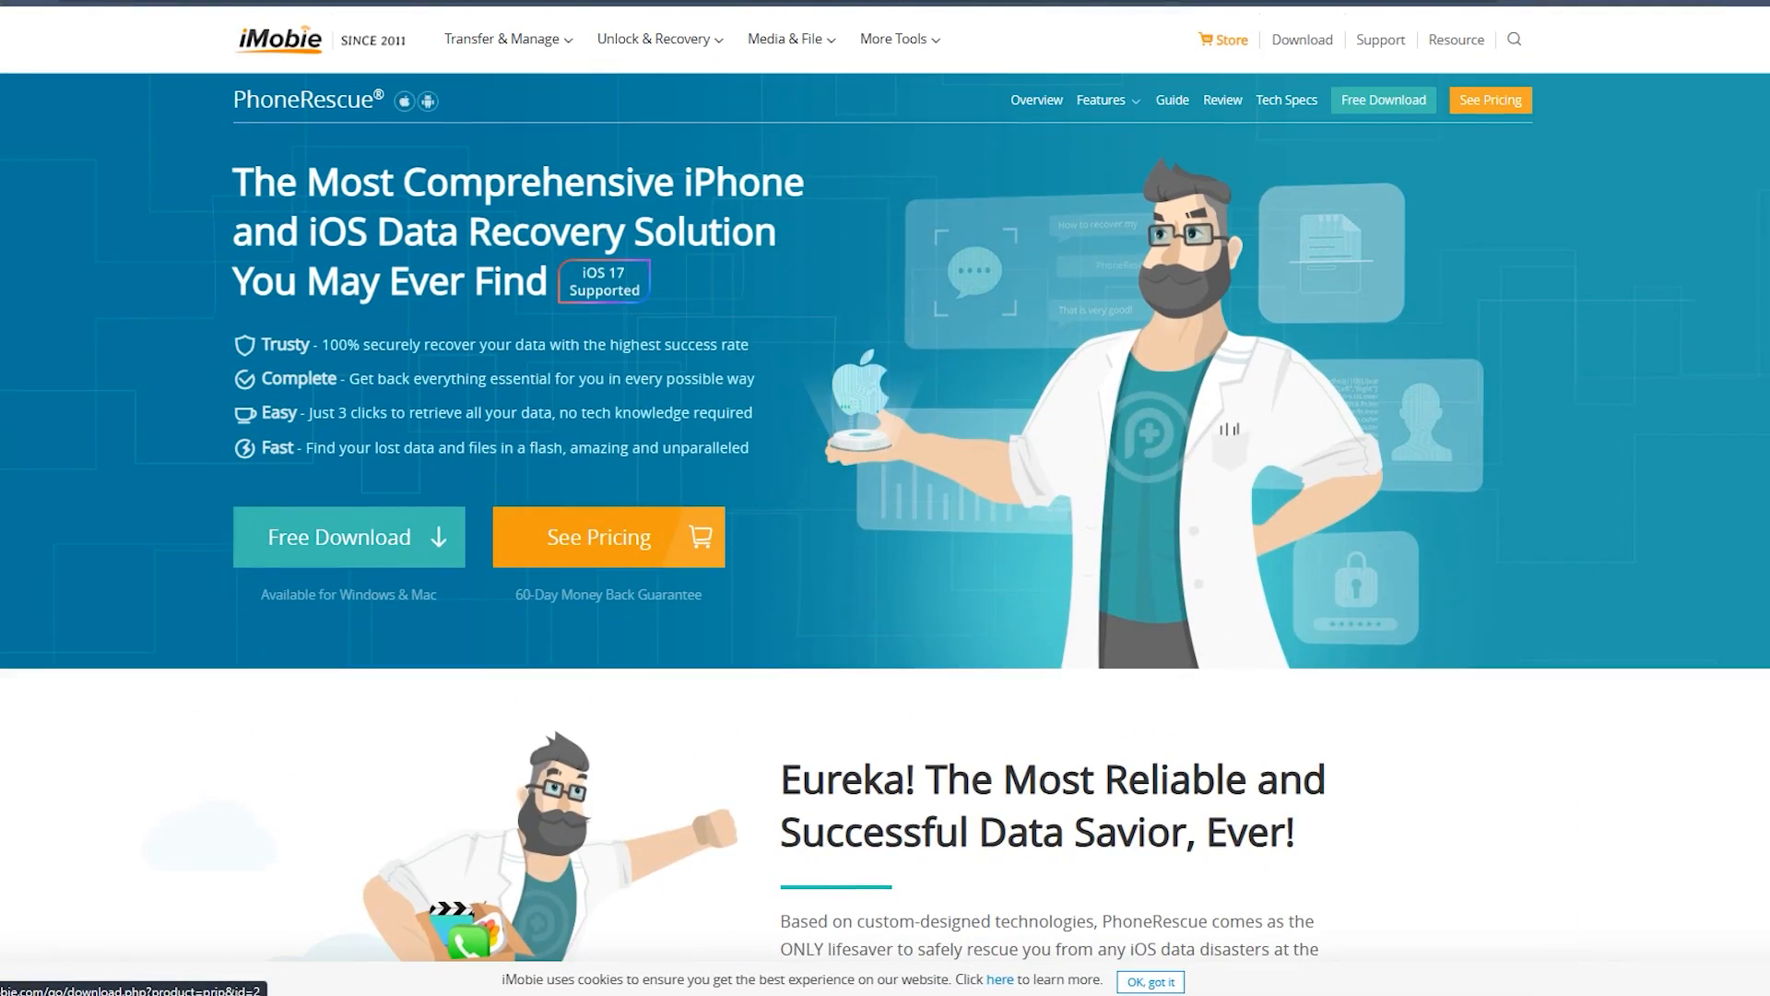
Download the PhoneRescue for iOS installer via Free Download and Start Download
left_click(349, 540)
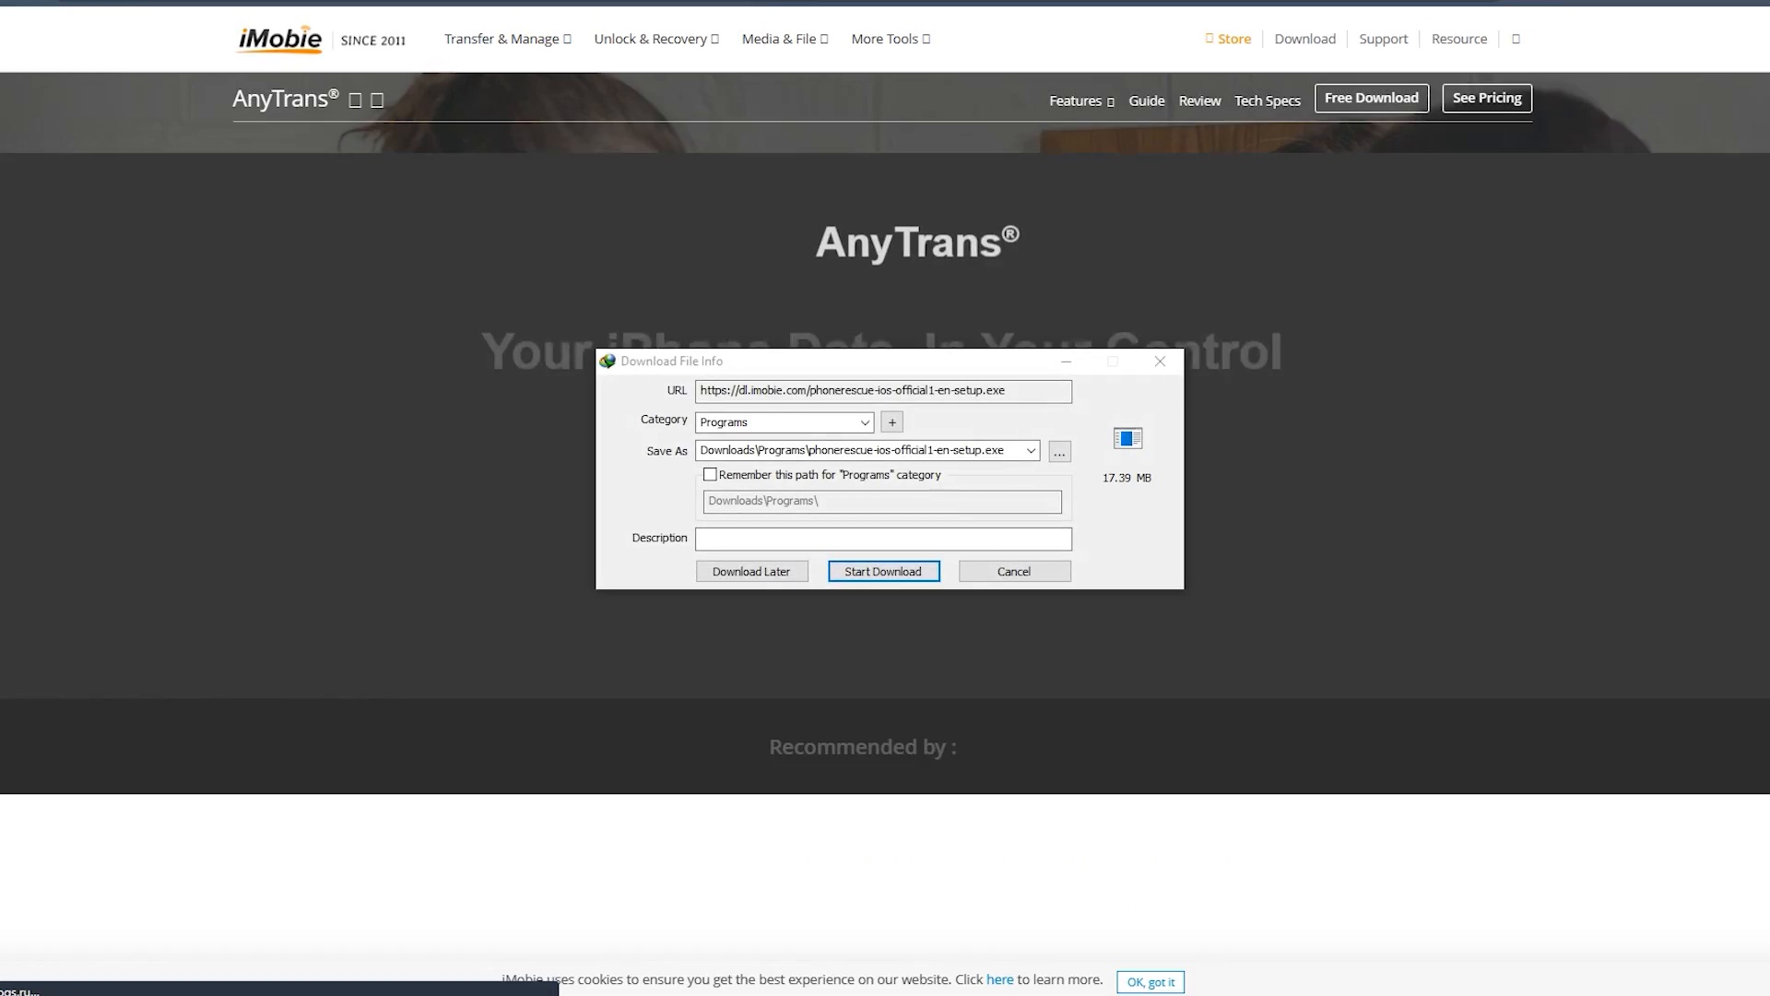
left_click(883, 570)
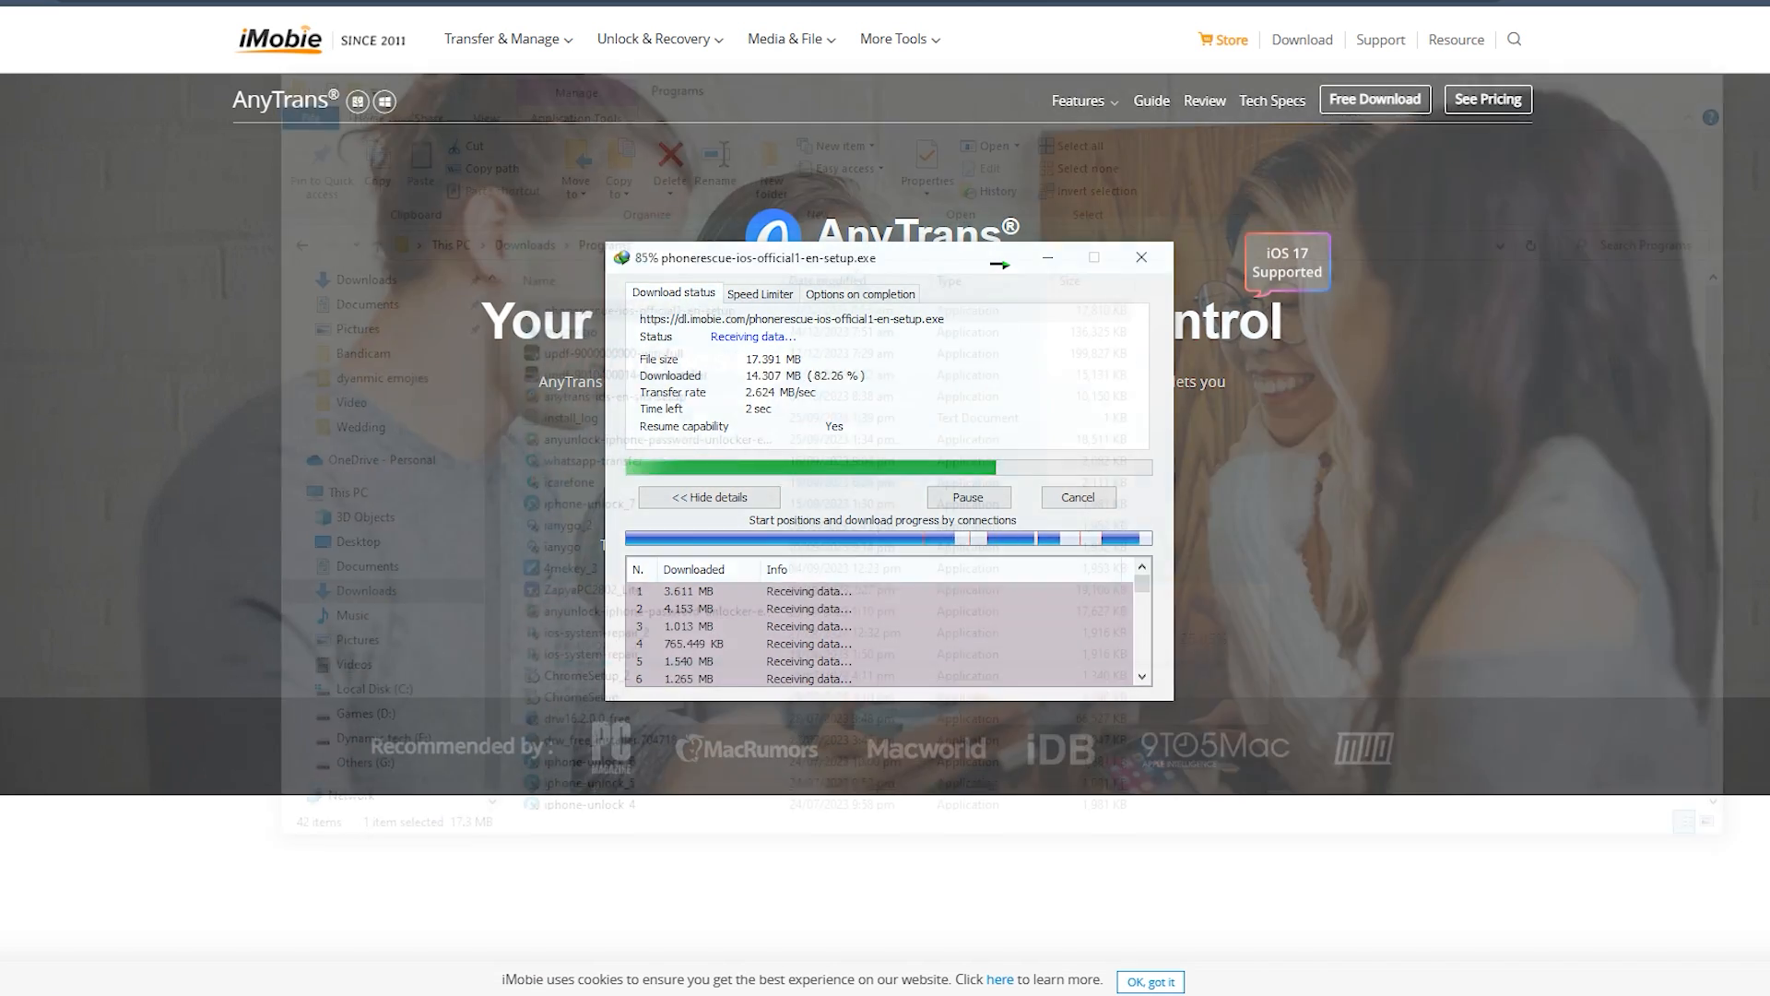
left_click(708, 496)
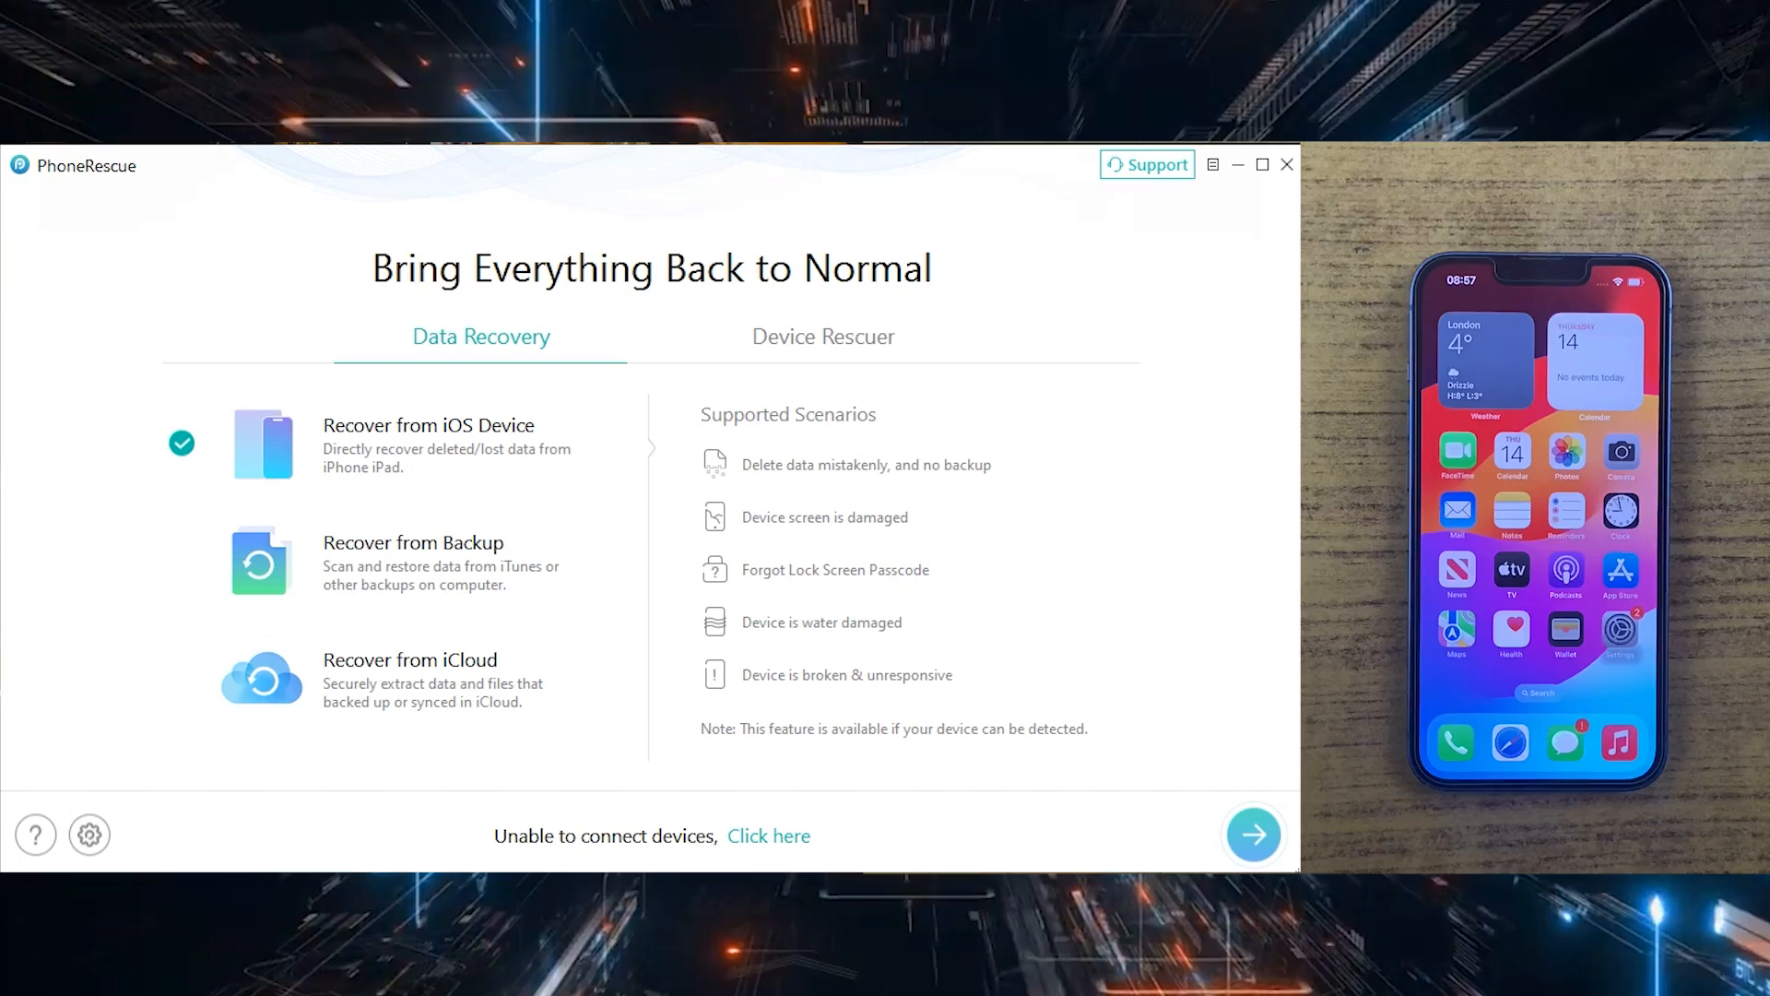
Choose Recover from iOS Device and acknowledge the 'Please connect your device' prompt before plugging in the iPhone
left_click(413, 560)
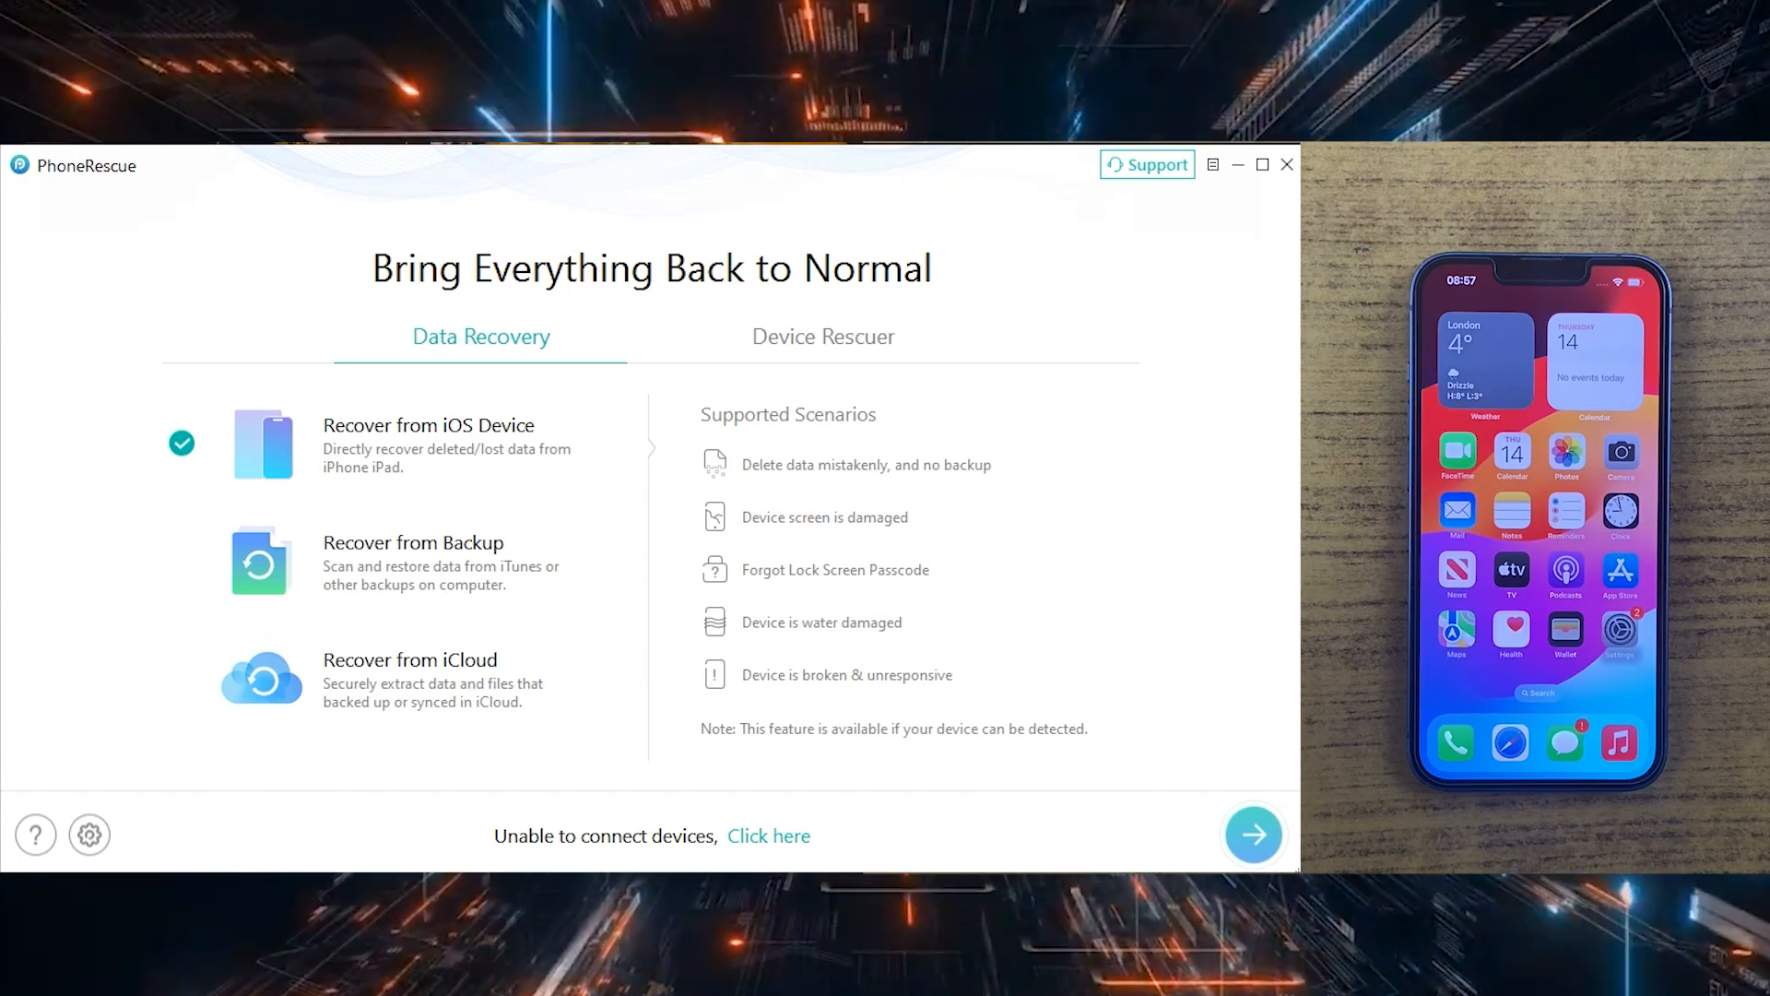
left_click(1252, 835)
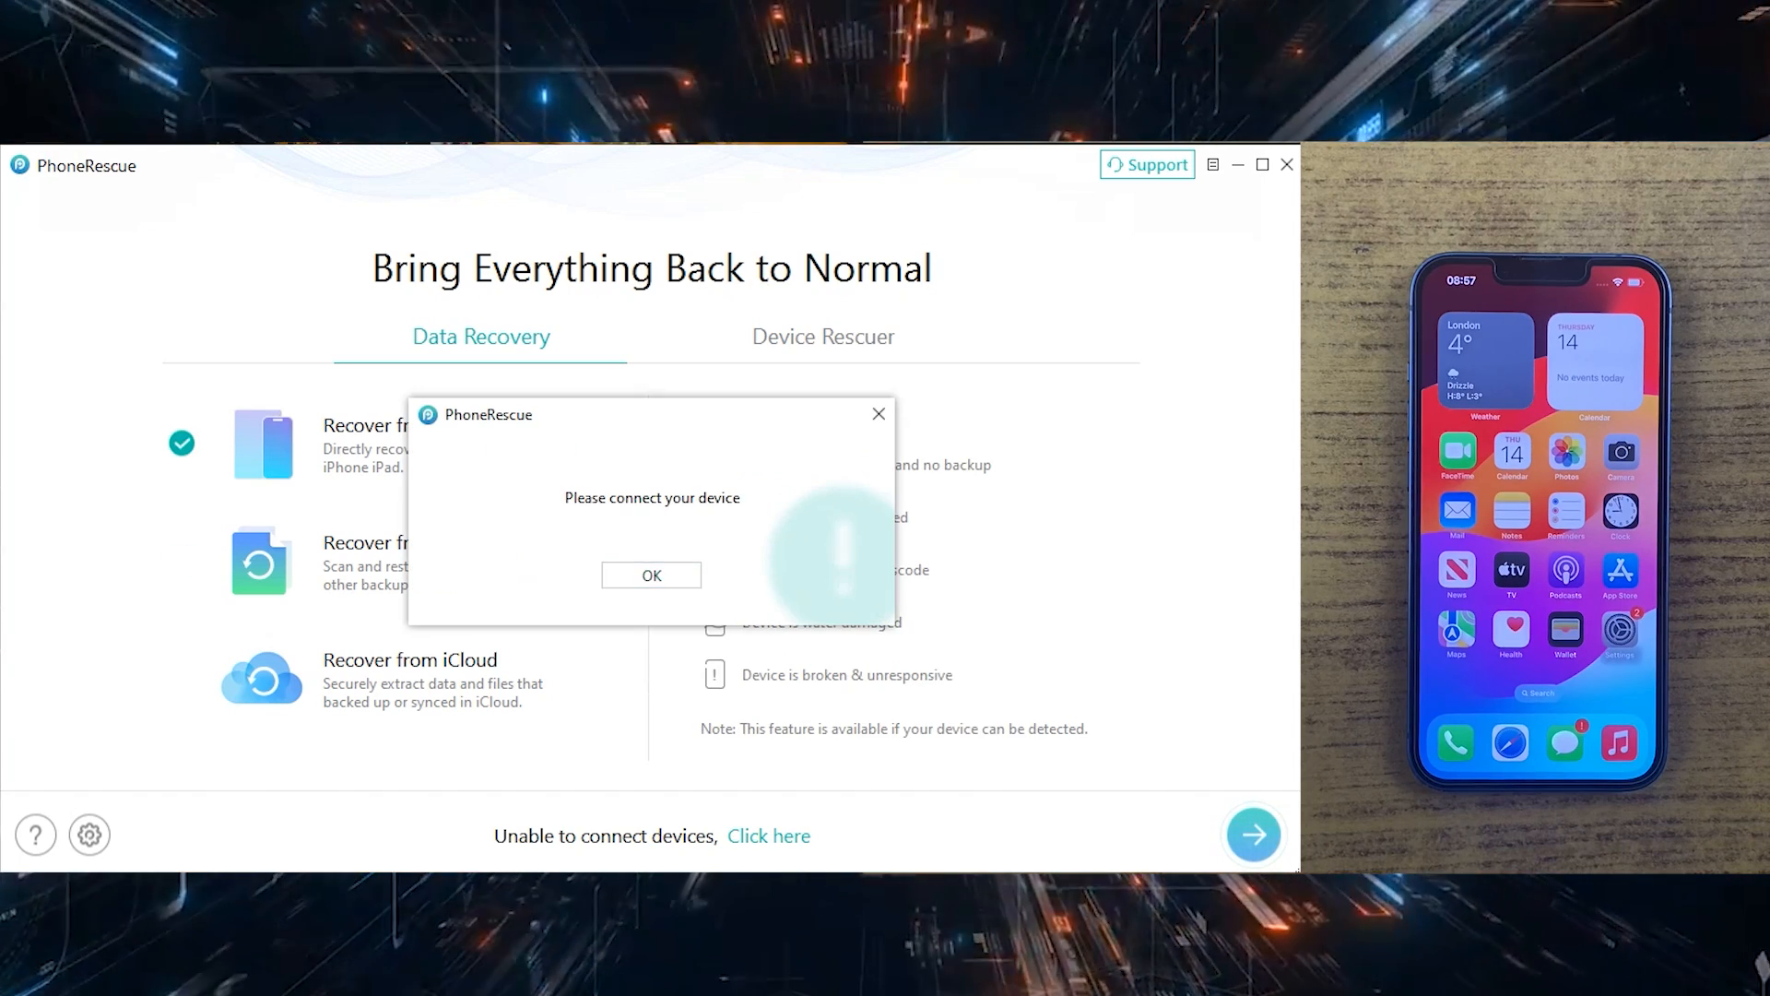
left_click(650, 575)
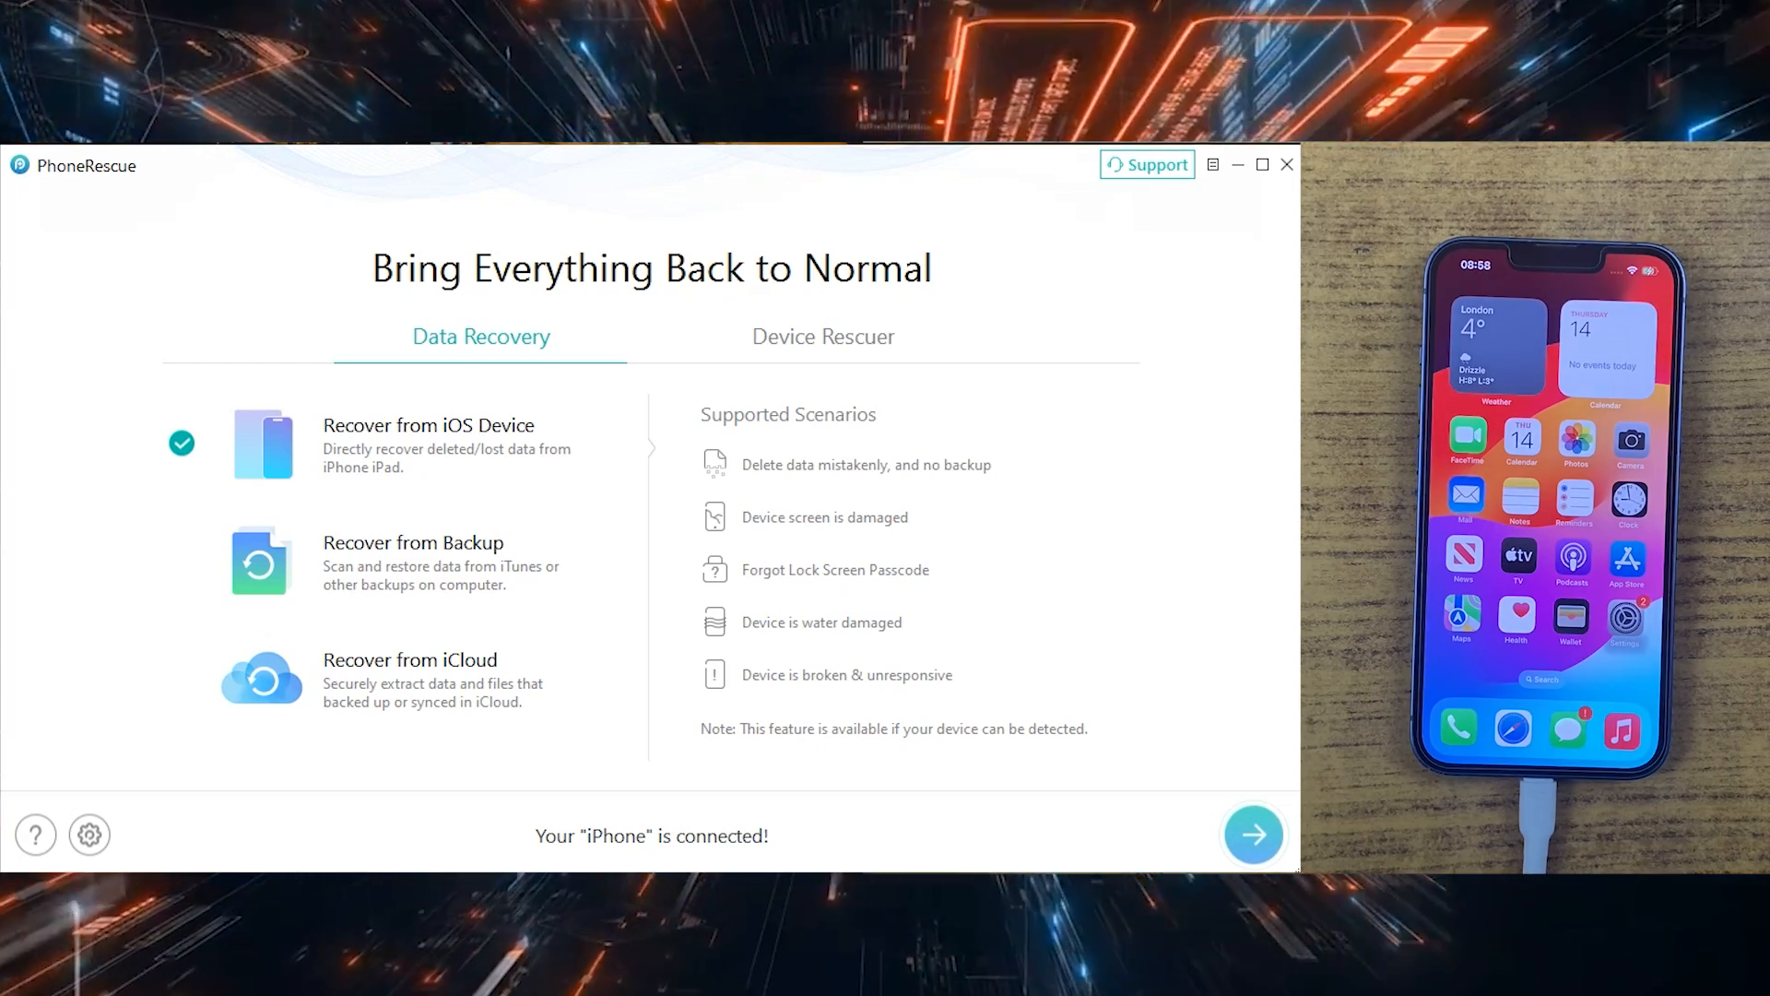
Confirm the data type checkboxes, acknowledge the passcode prompt and start analyzing the iPhone
left_click(1254, 833)
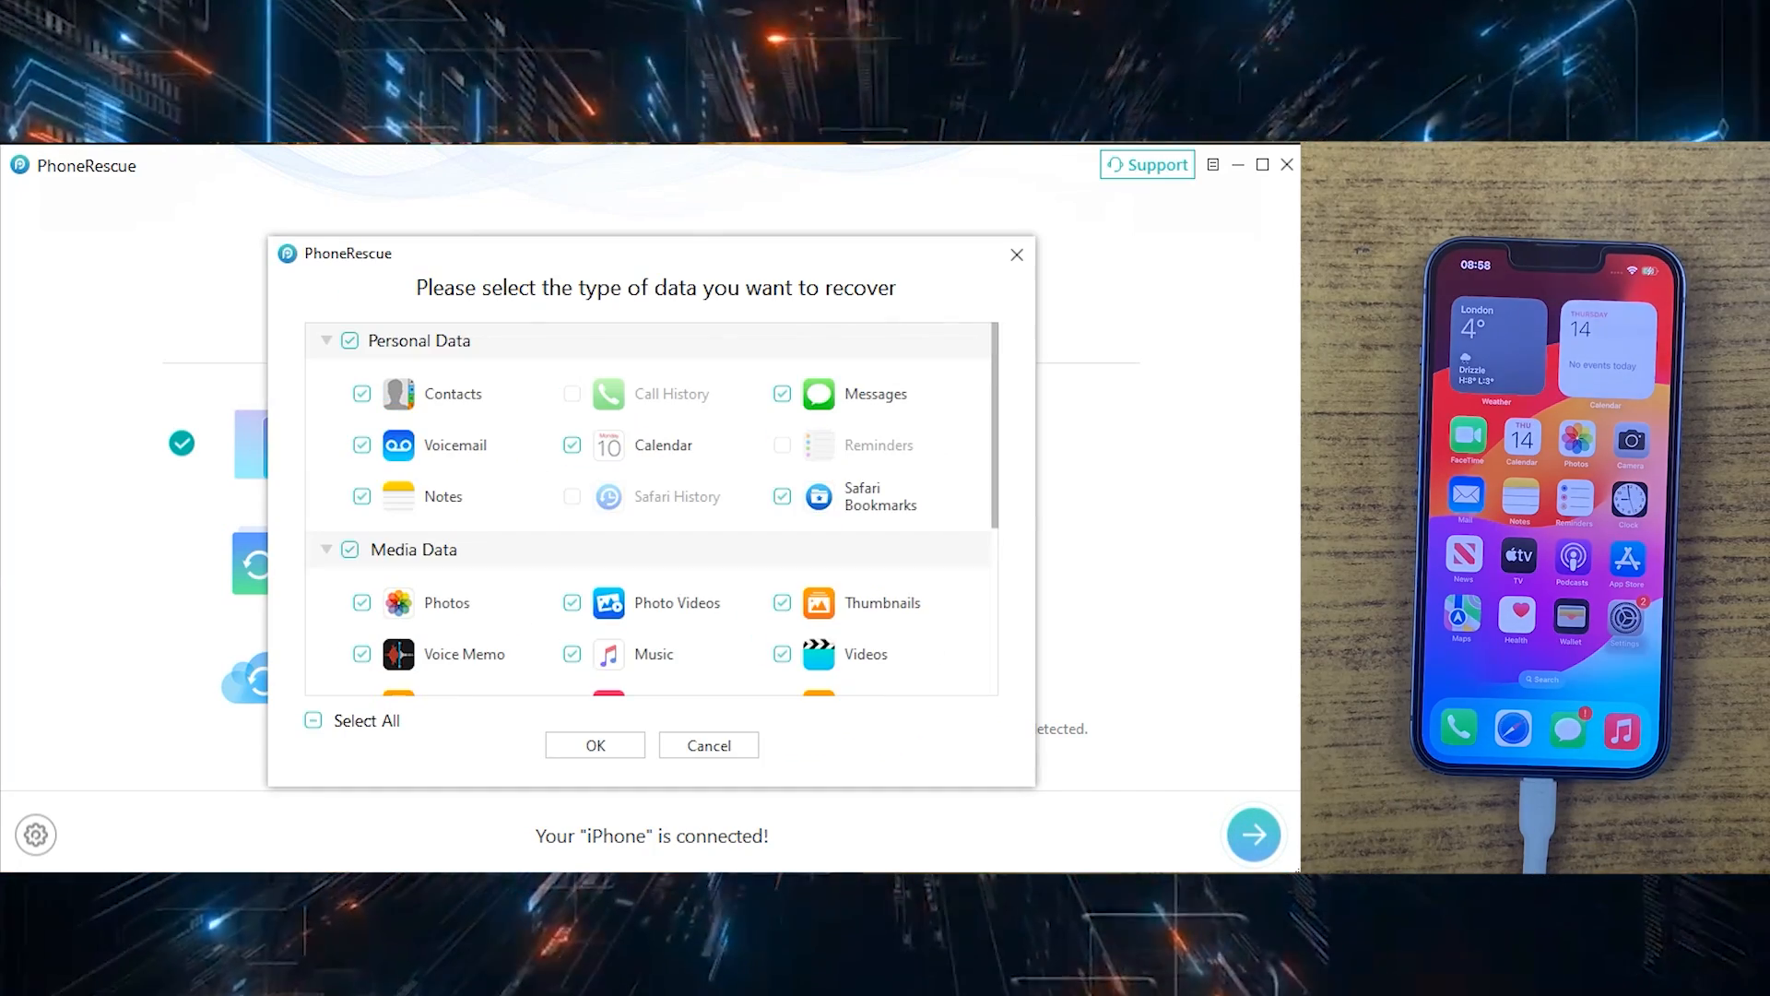
scroll("down", 3)
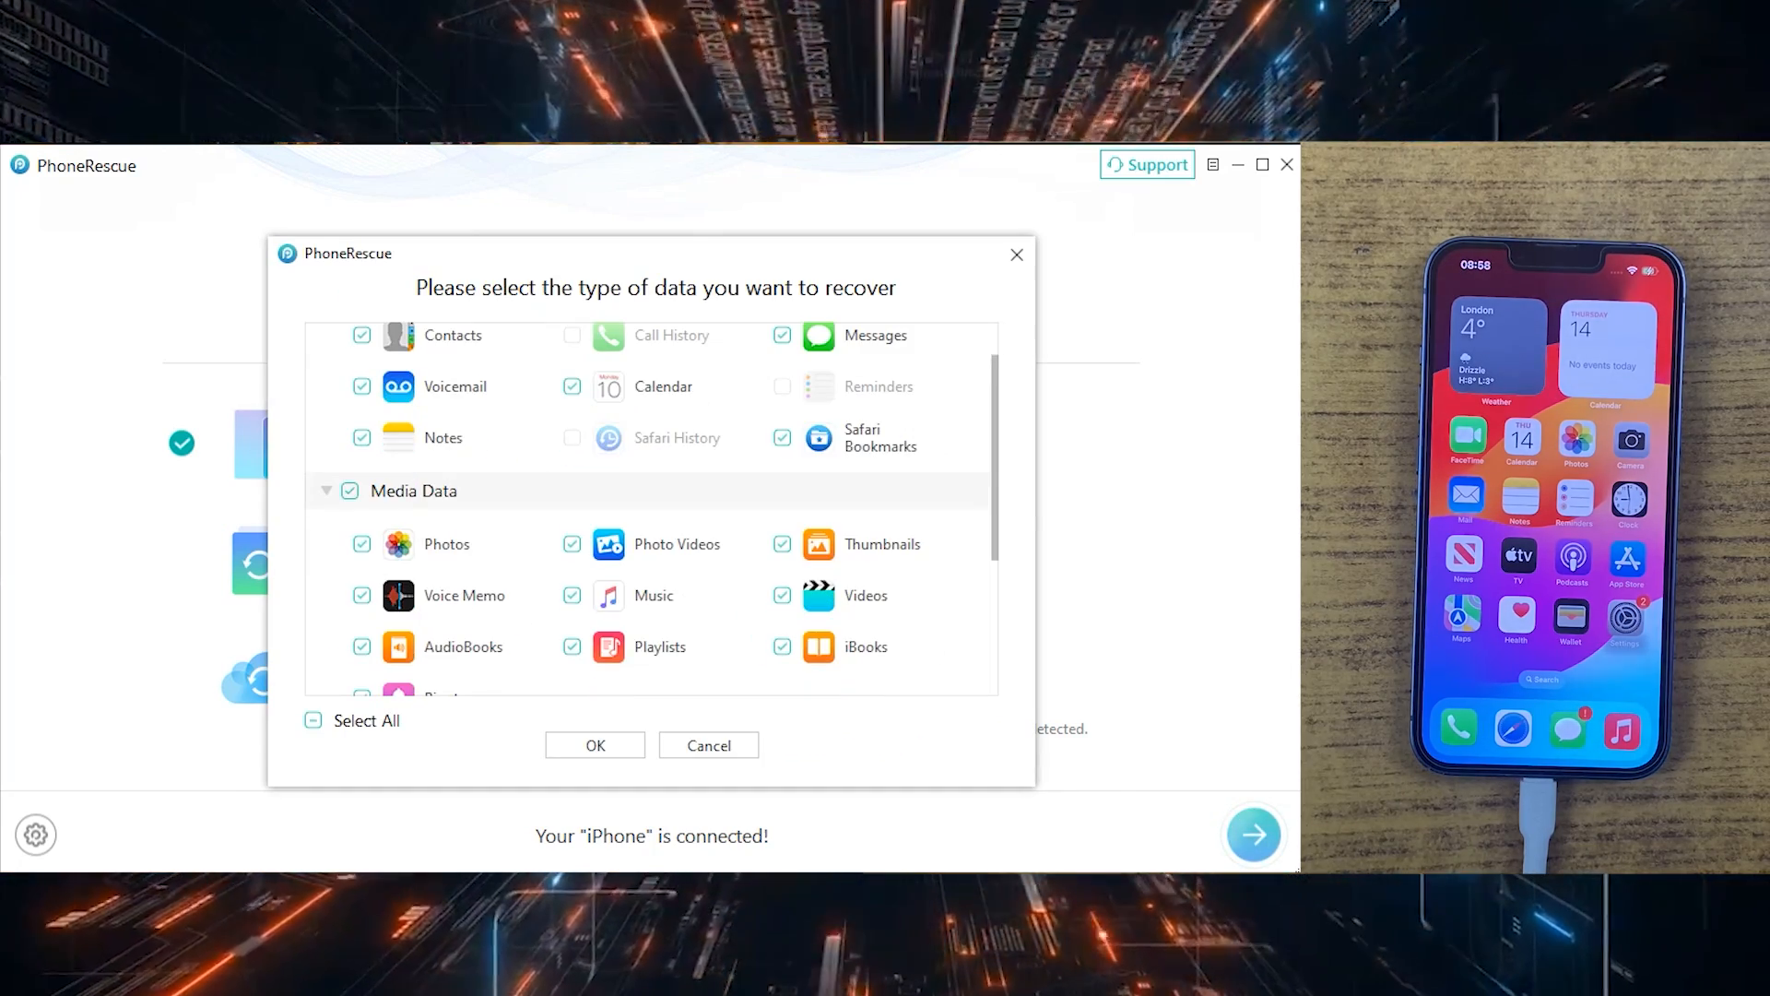
scroll("down", 3)
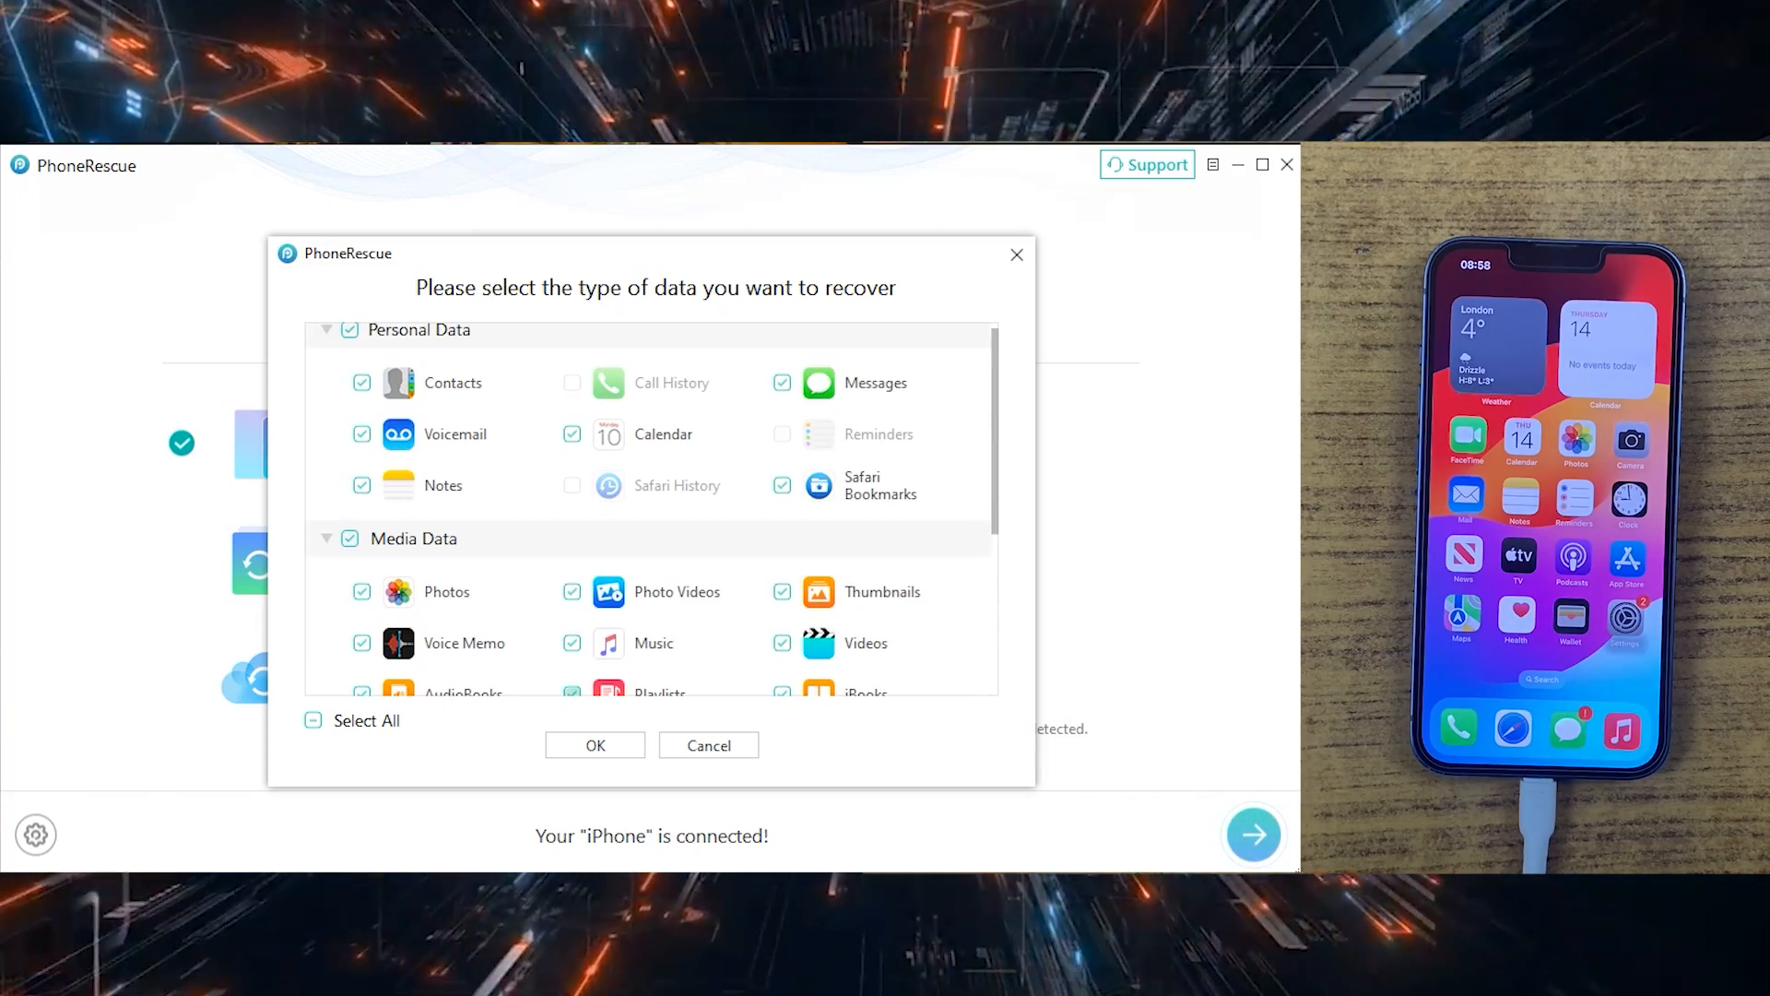
left_click(593, 743)
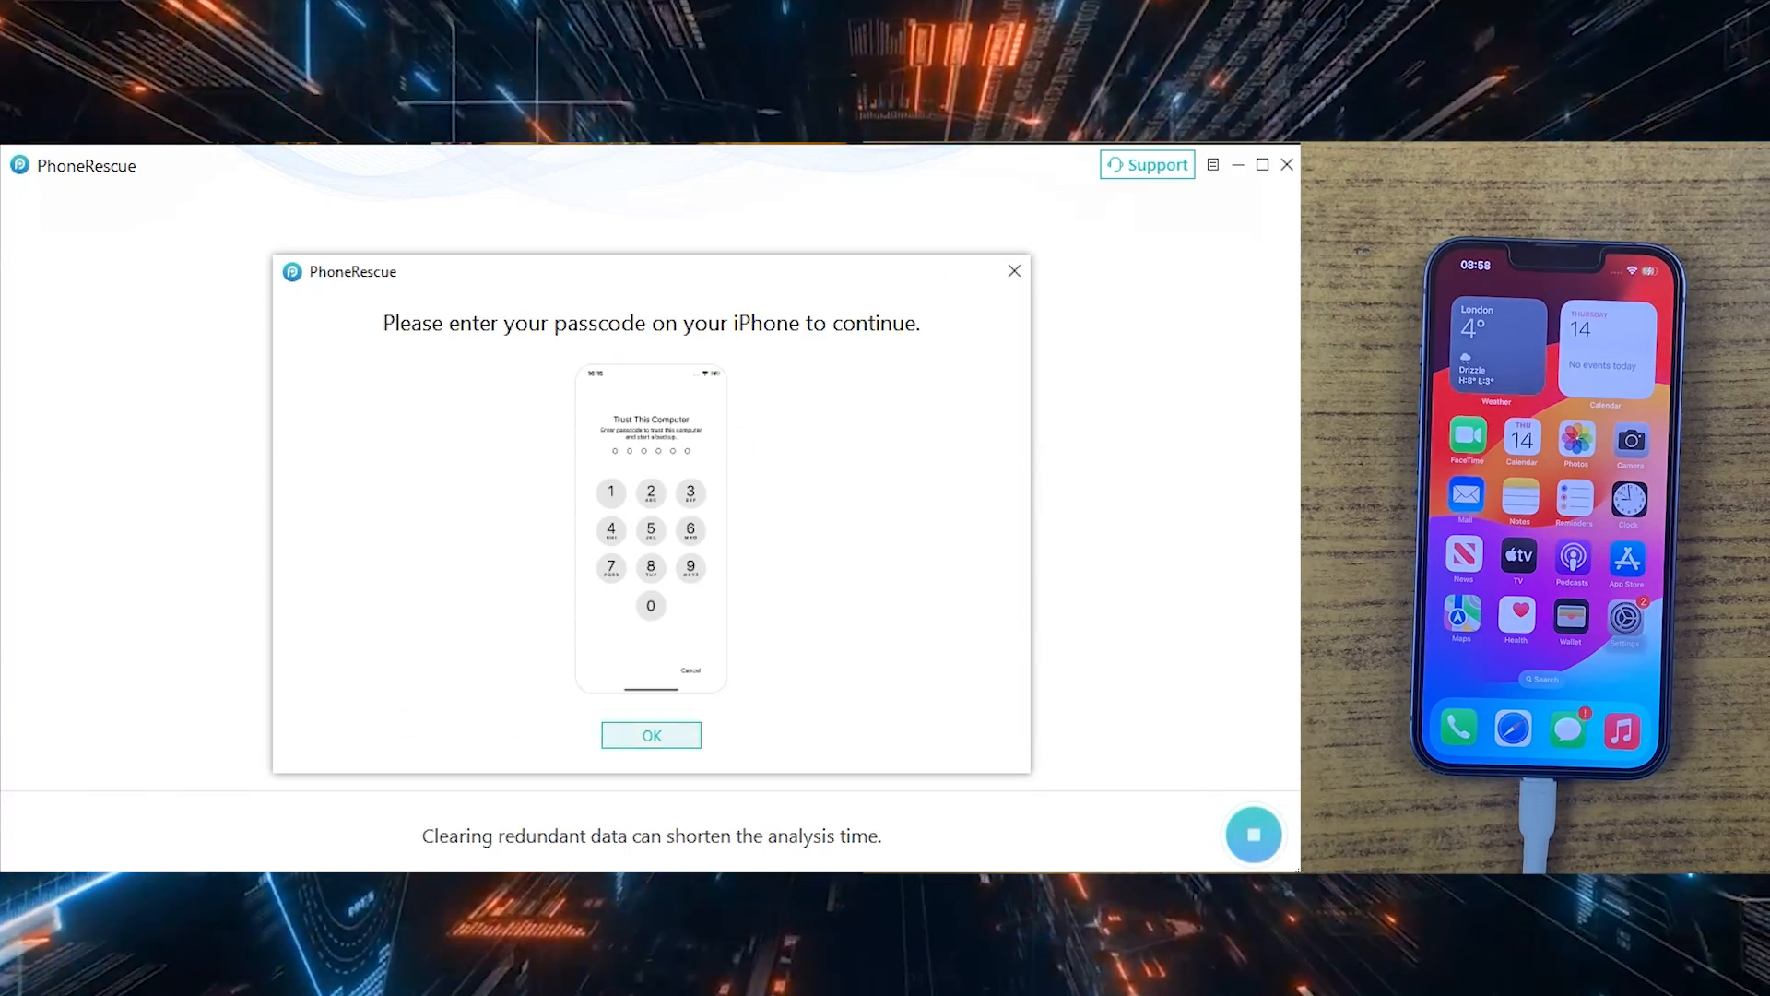
left_click(651, 736)
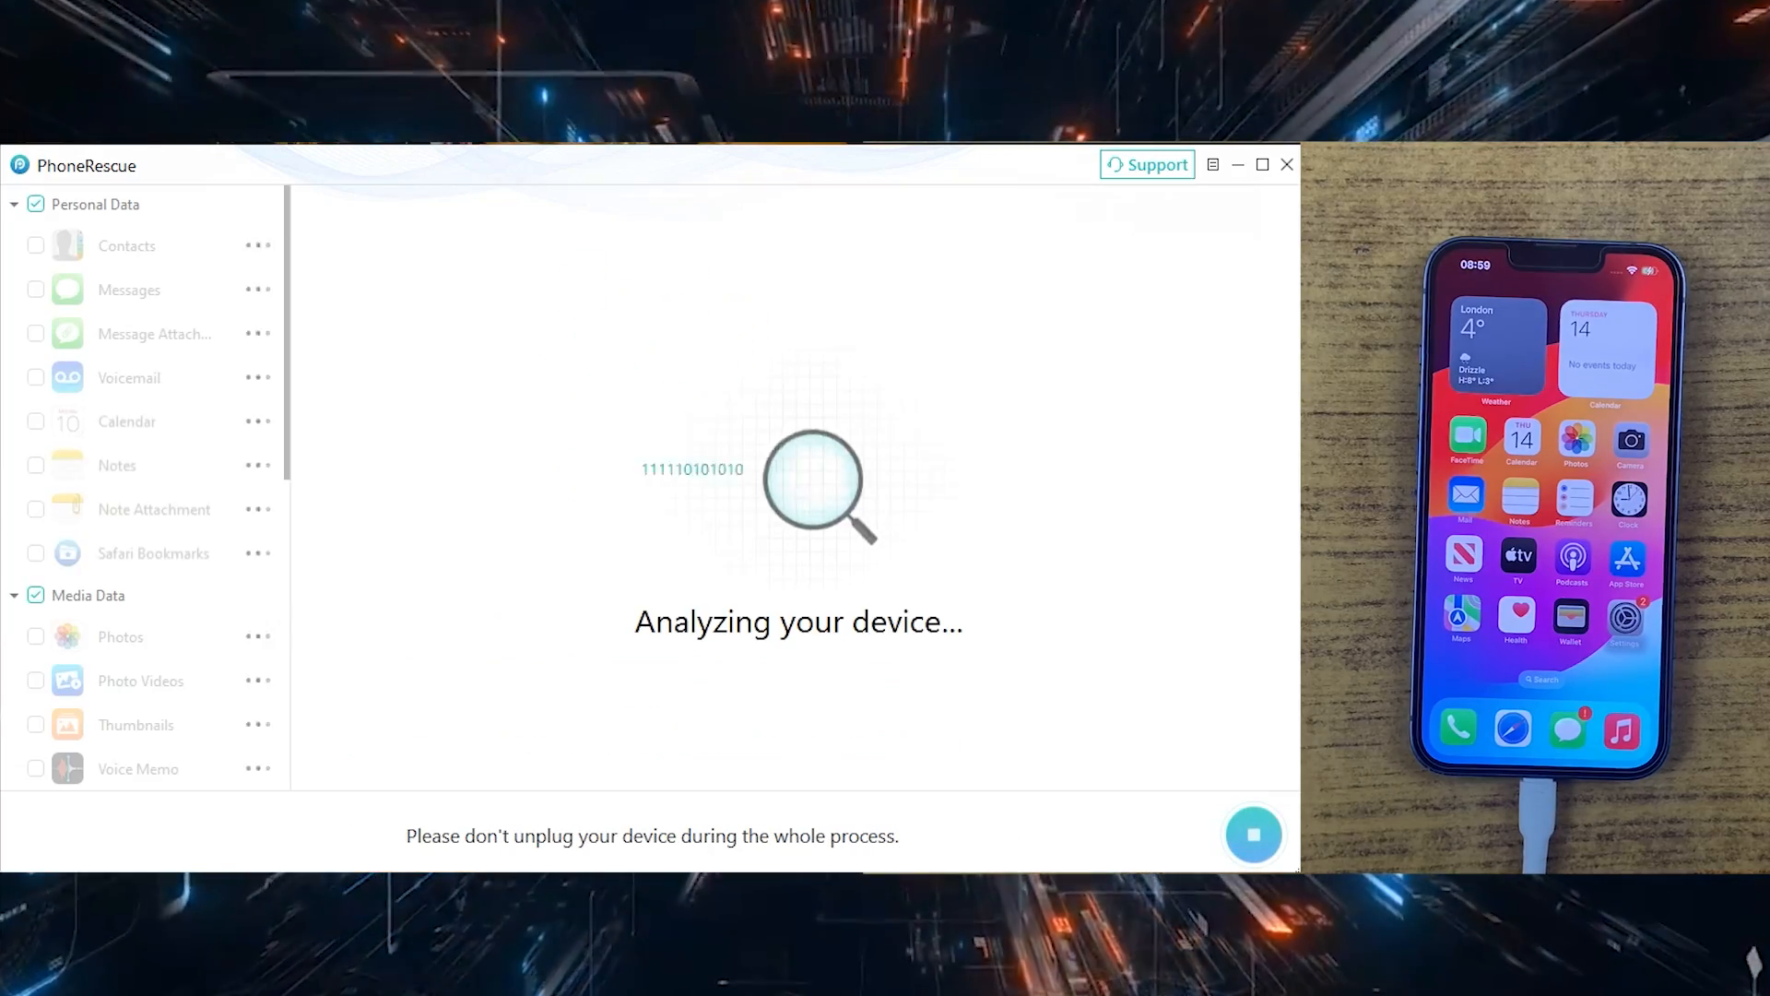
Browse the scanned Thumbnails, Calendar and WhatsApp items, then bring up Recover to Device for the 3153 selected items
scroll("down", 3)
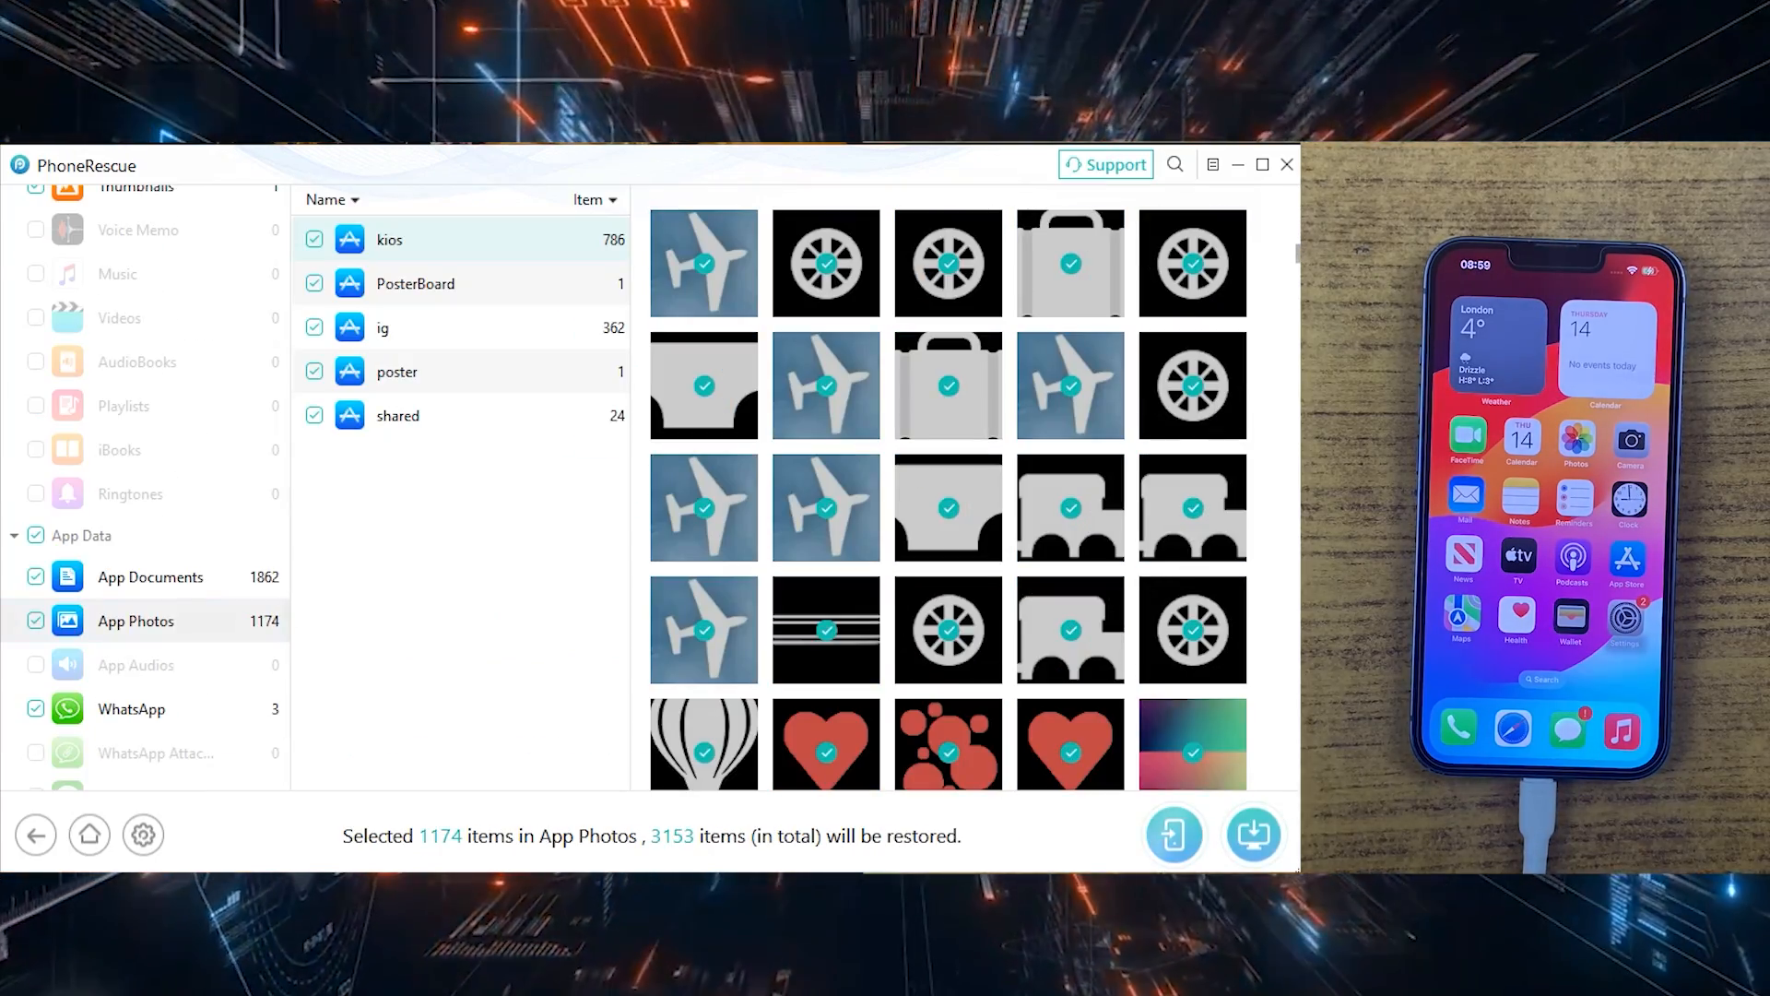
scroll("down", 3)
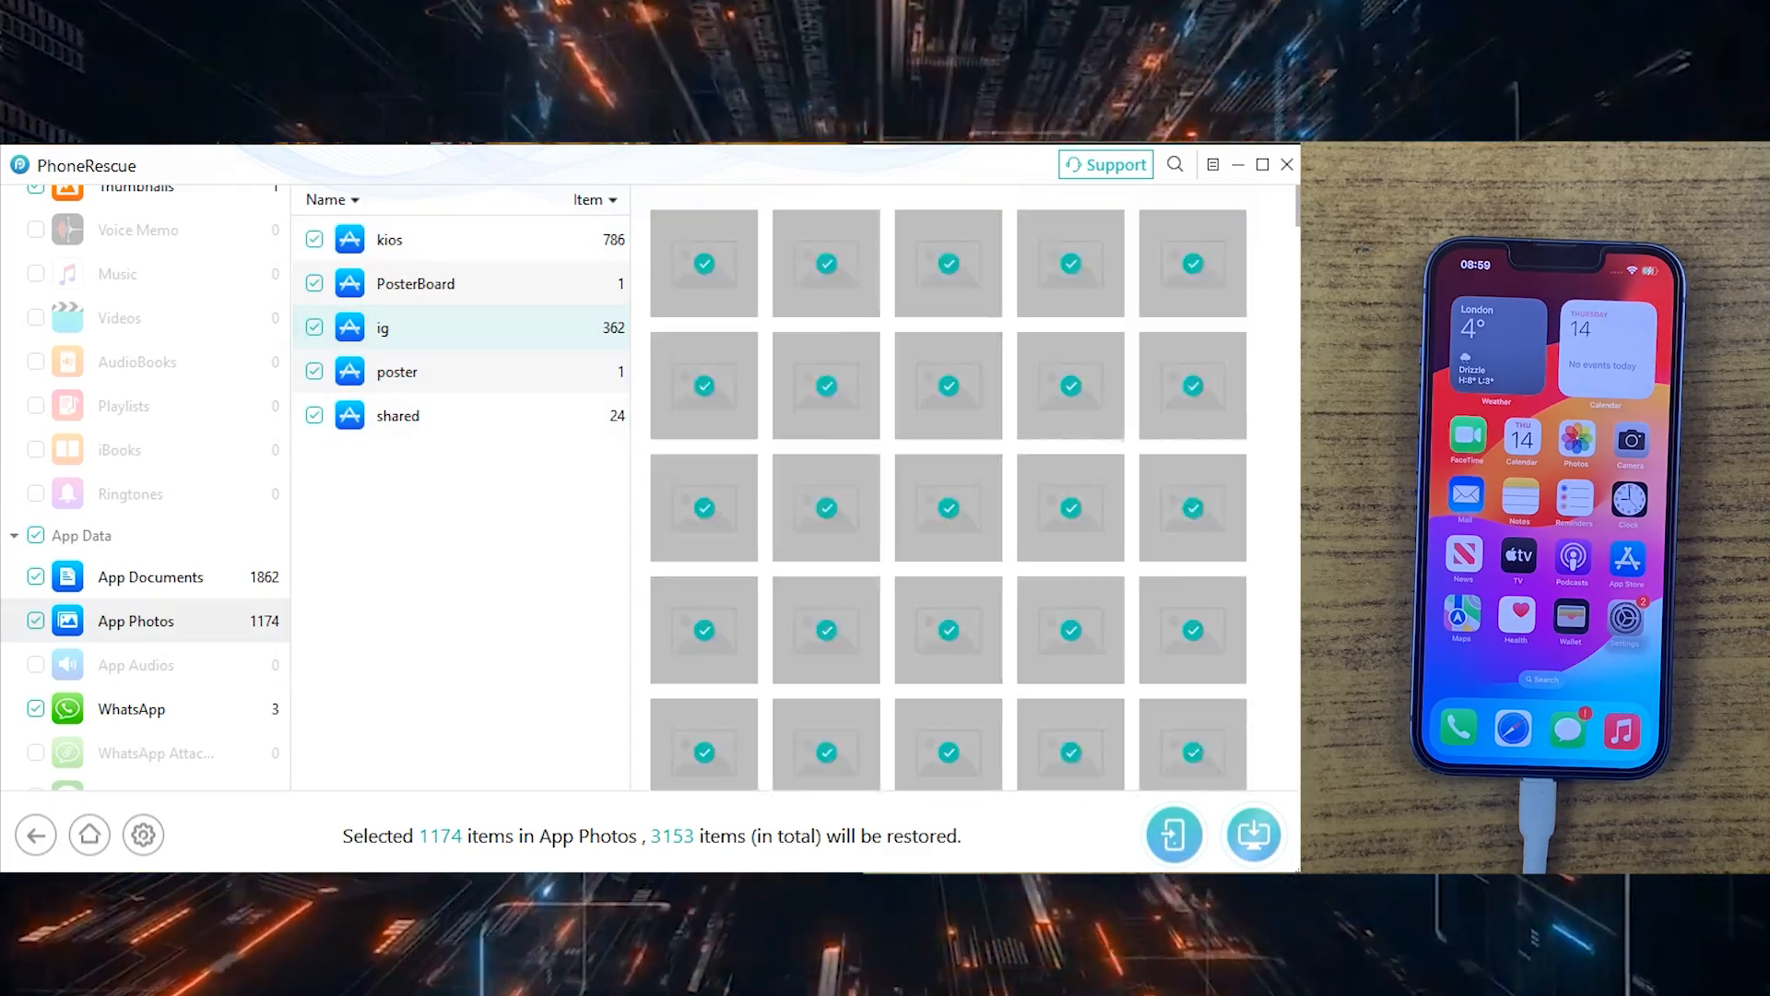
left_click(131, 708)
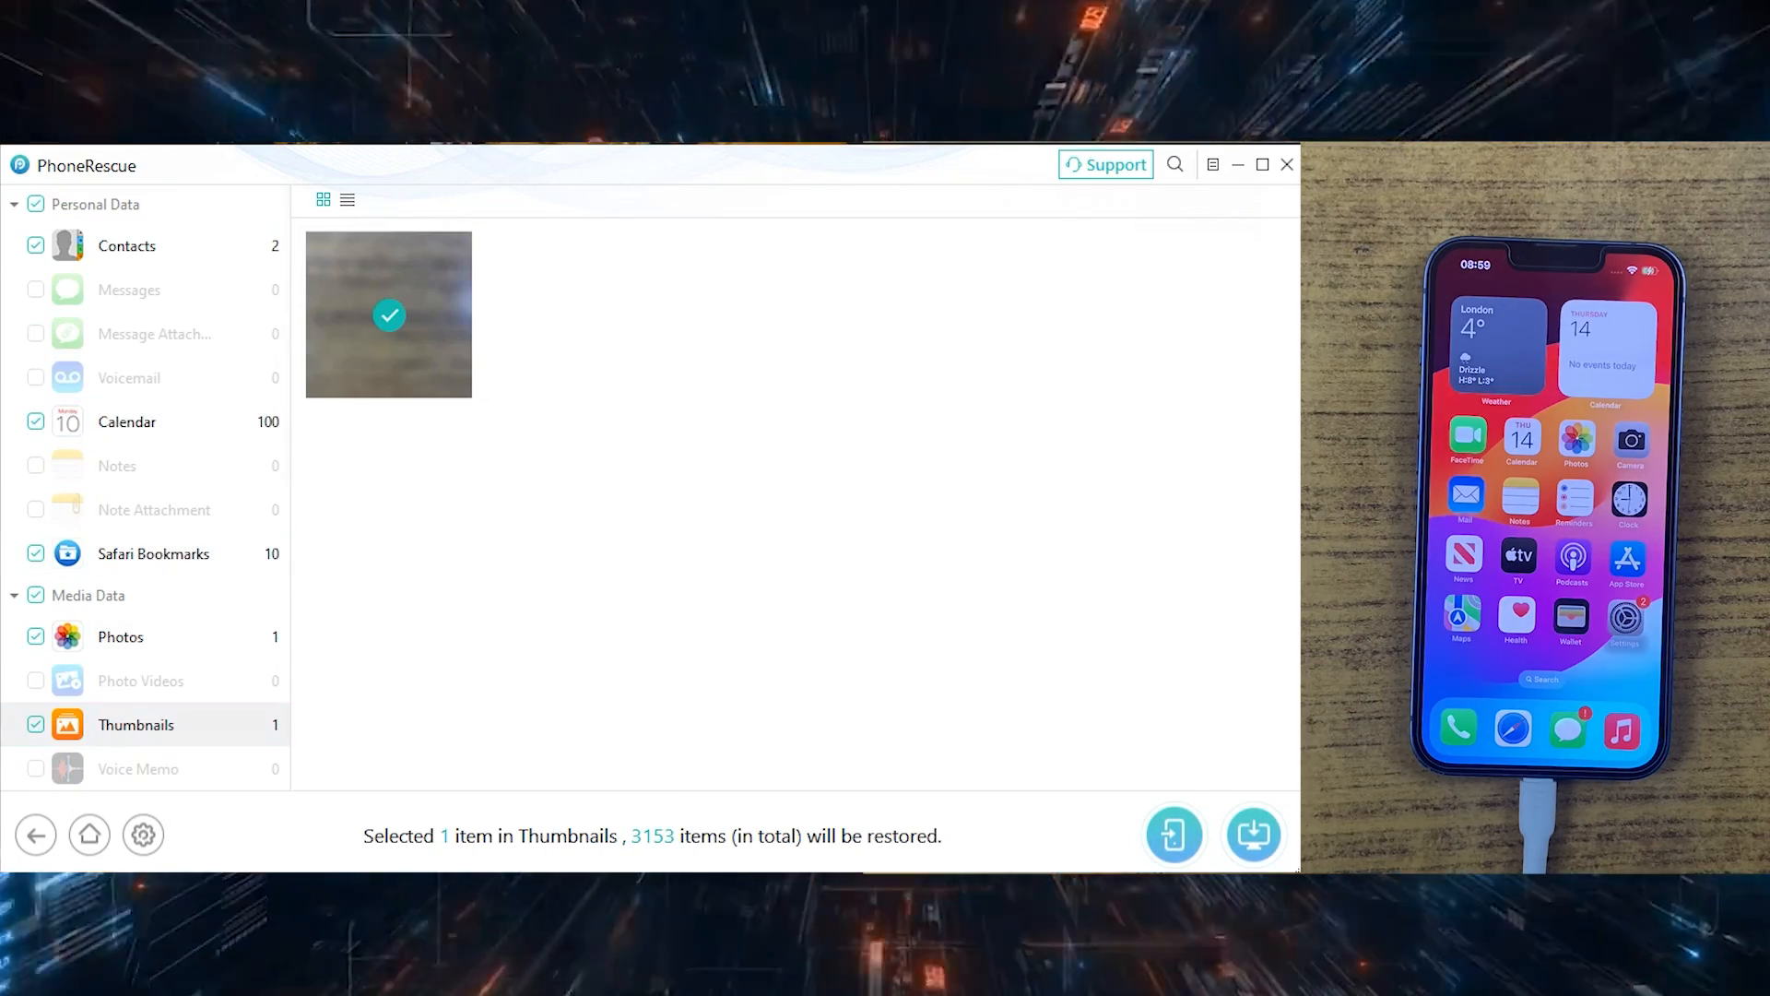
left_click(127, 421)
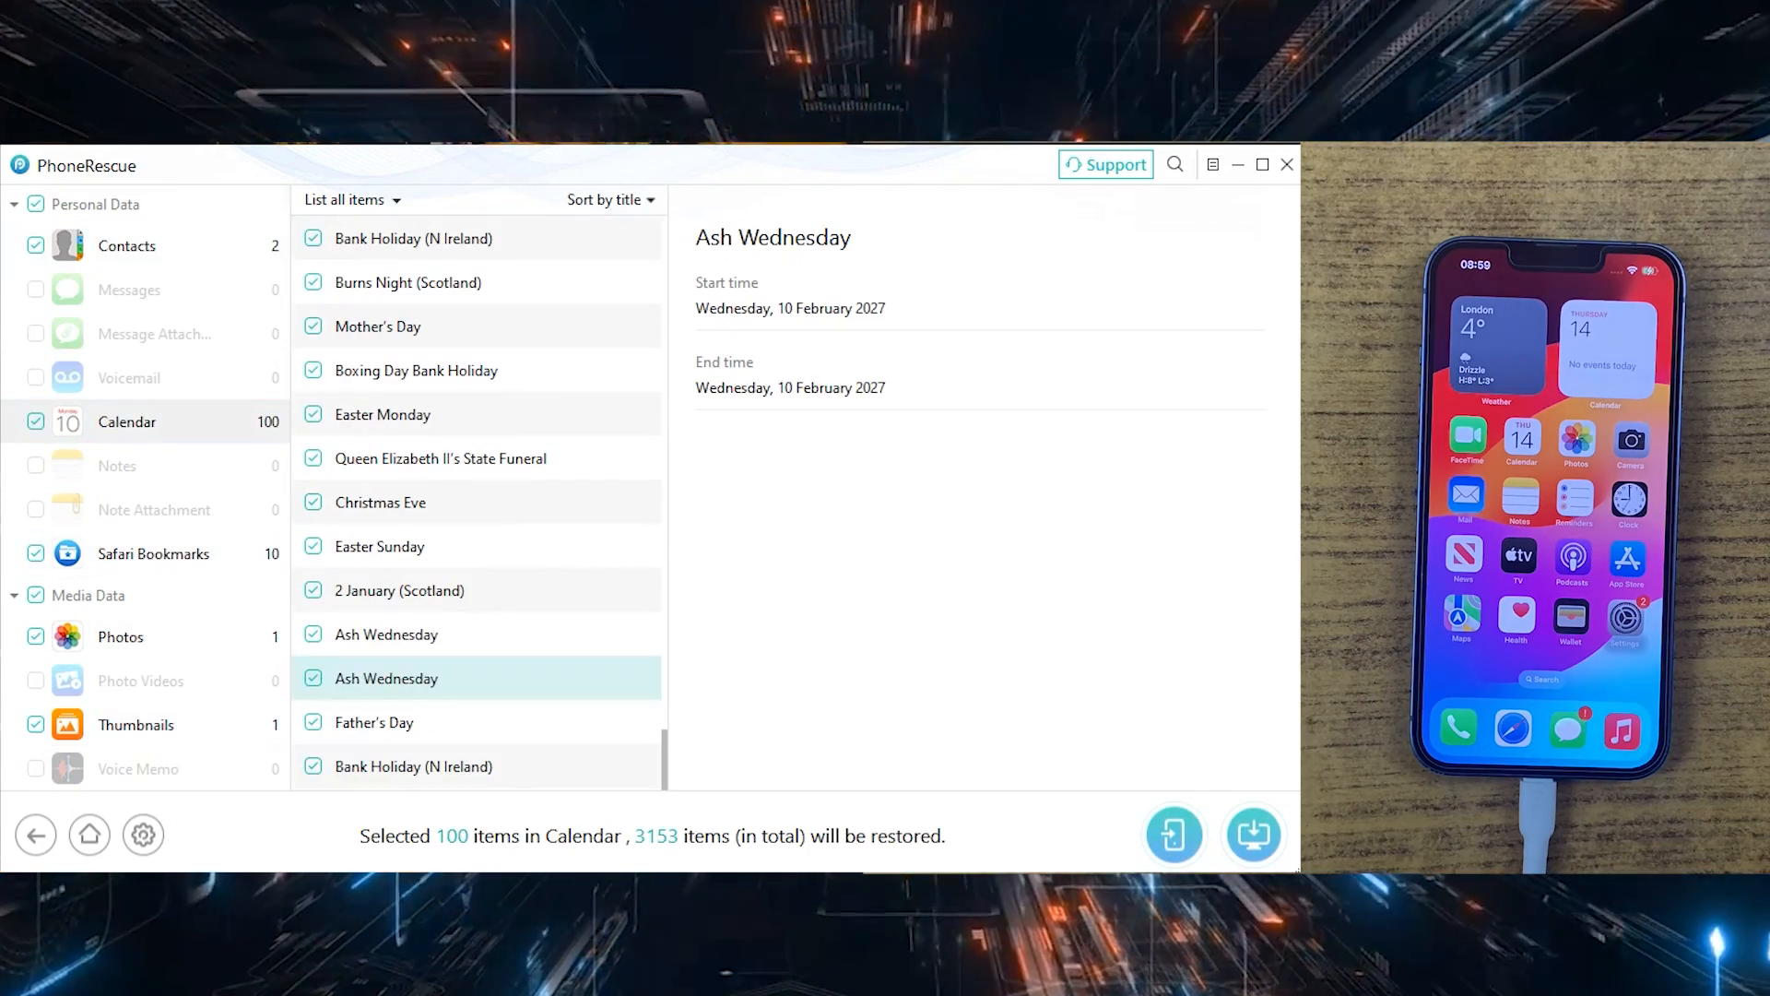
left_click(130, 708)
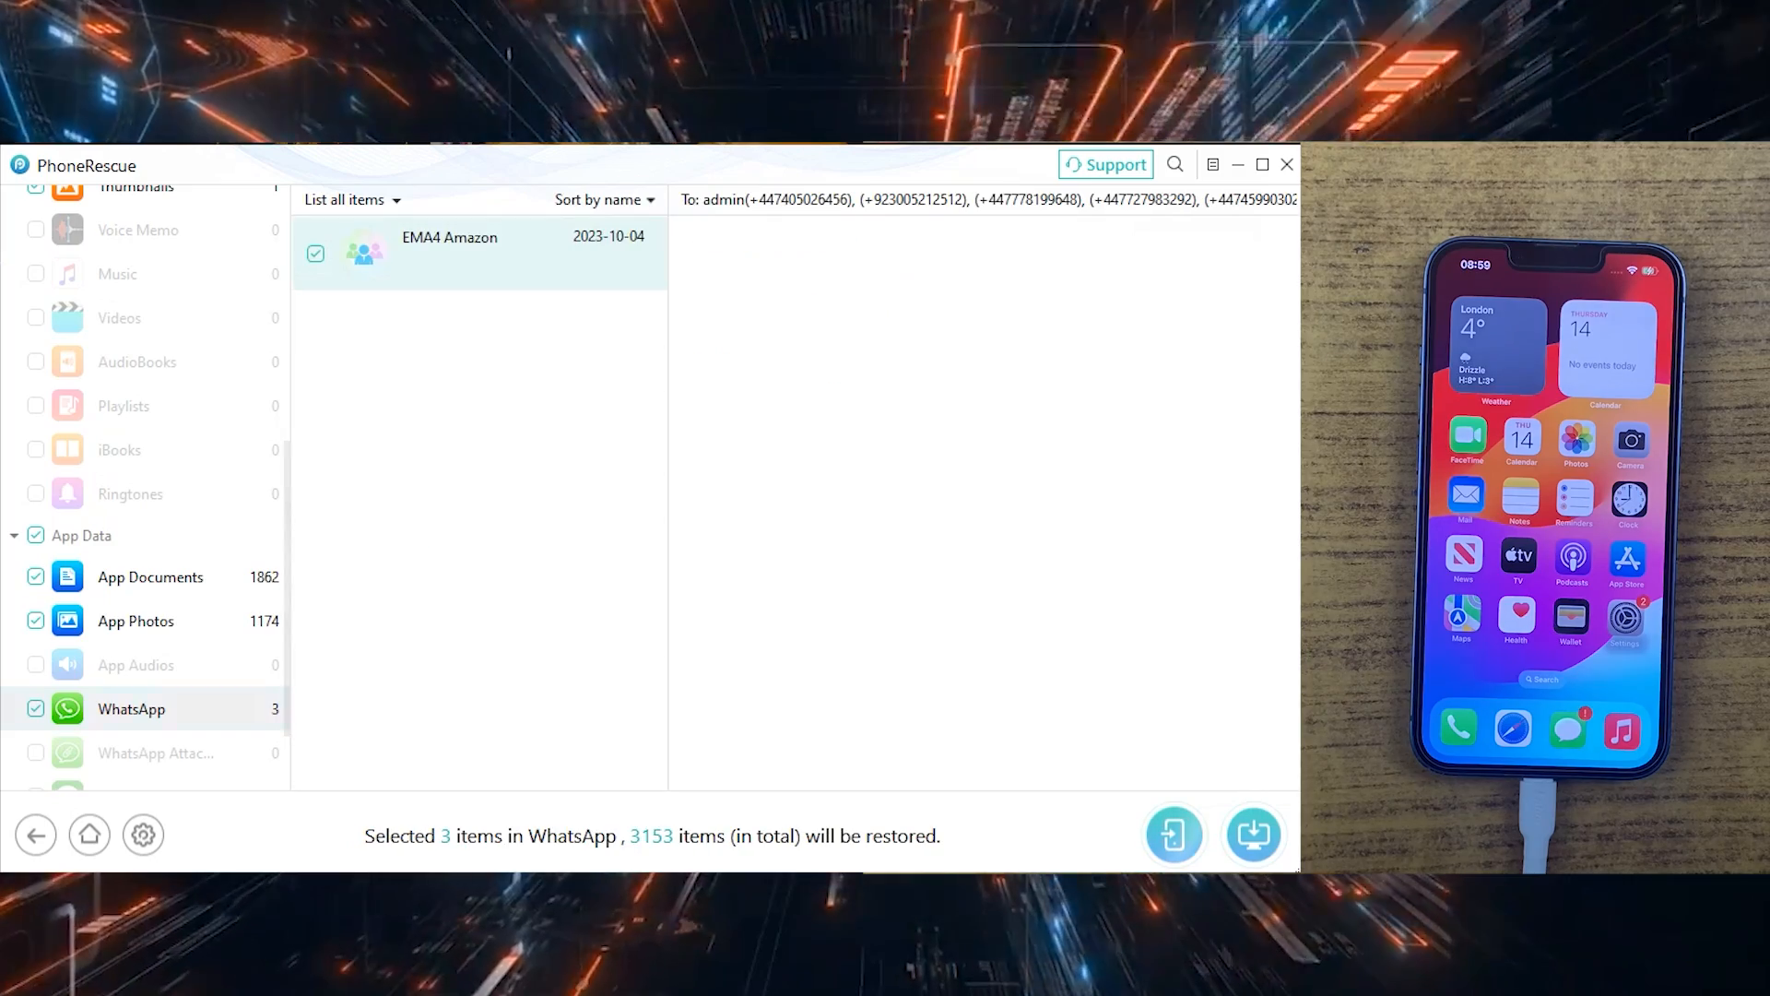
left_click(150, 577)
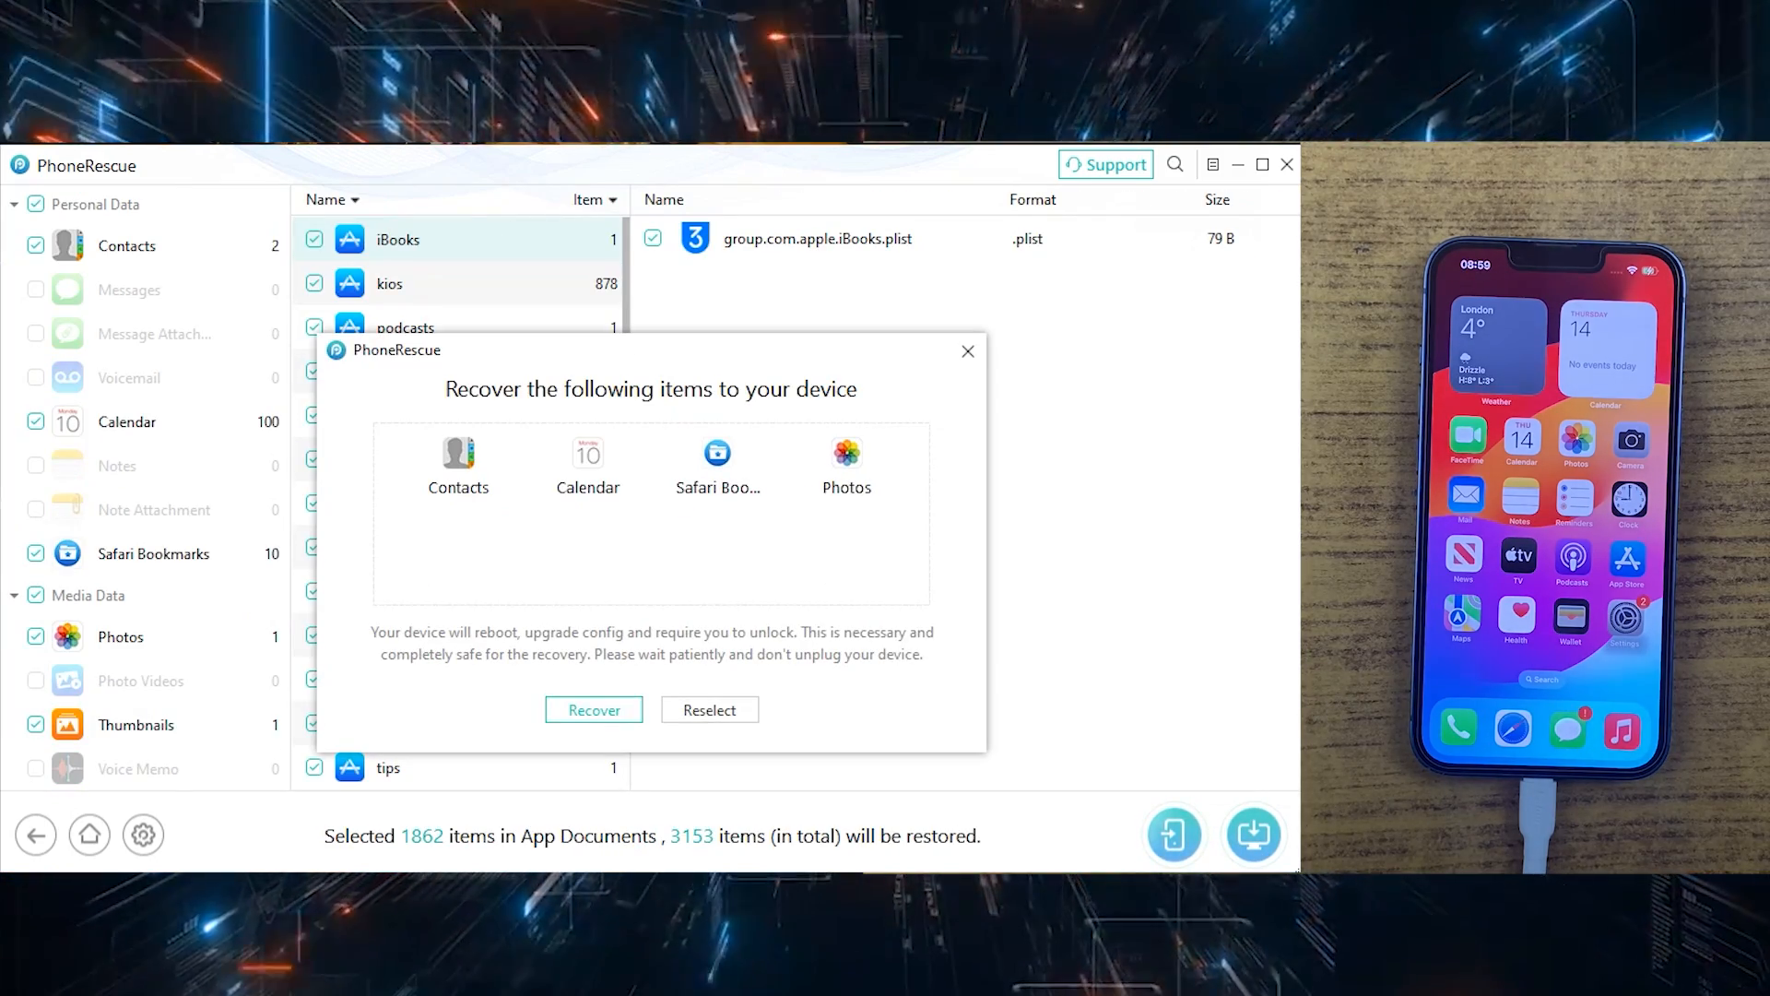
Switch to Recover to Computer, complete recovery of 3153 items past the script error, and open the export folder
left_click(592, 710)
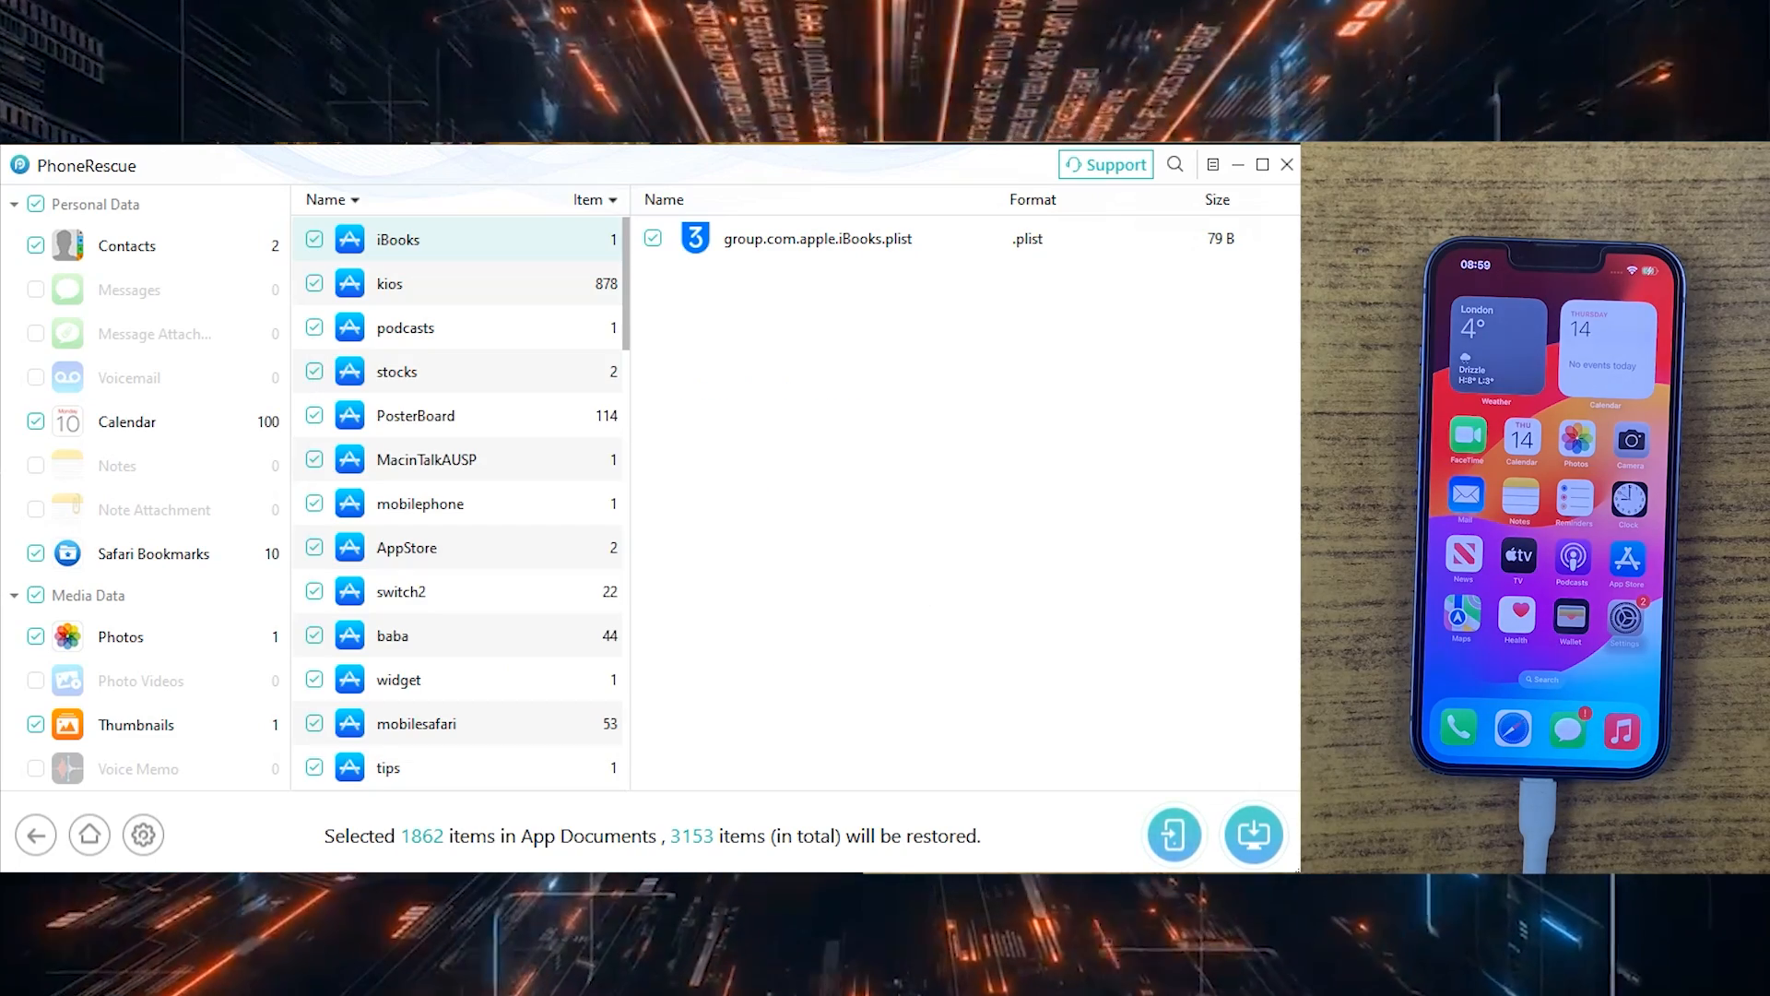
left_click(1252, 833)
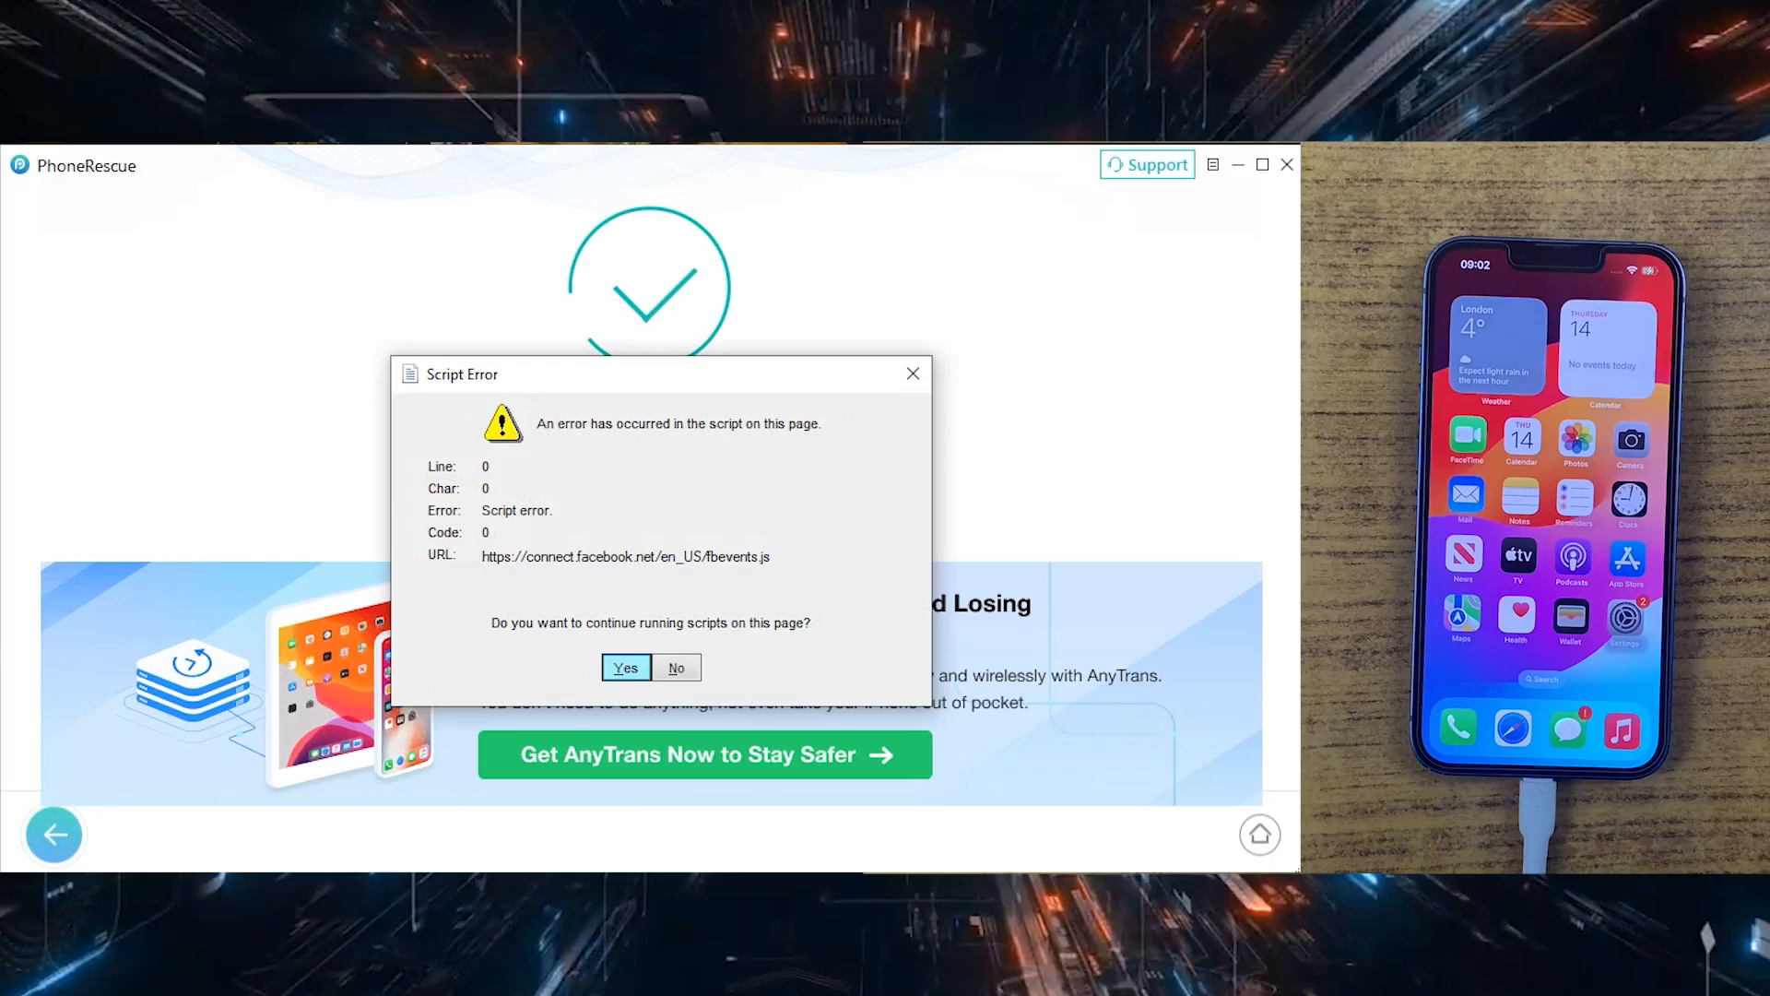
left_click(625, 667)
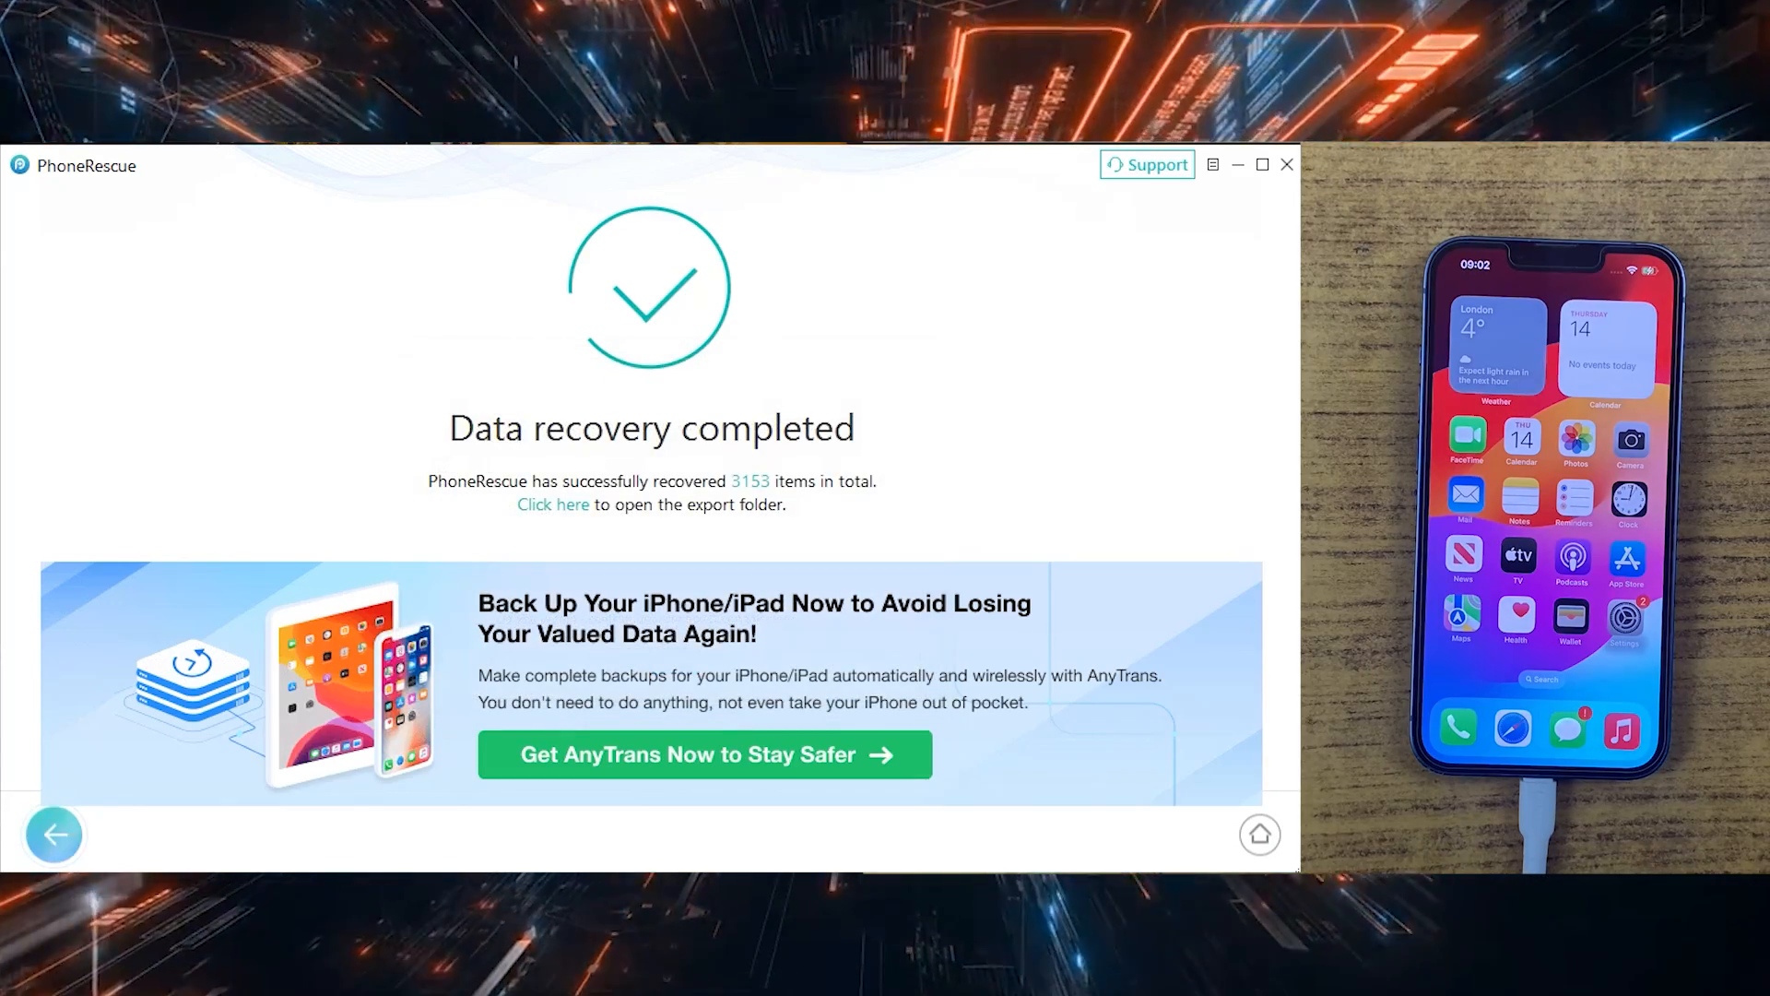
left_click(553, 506)
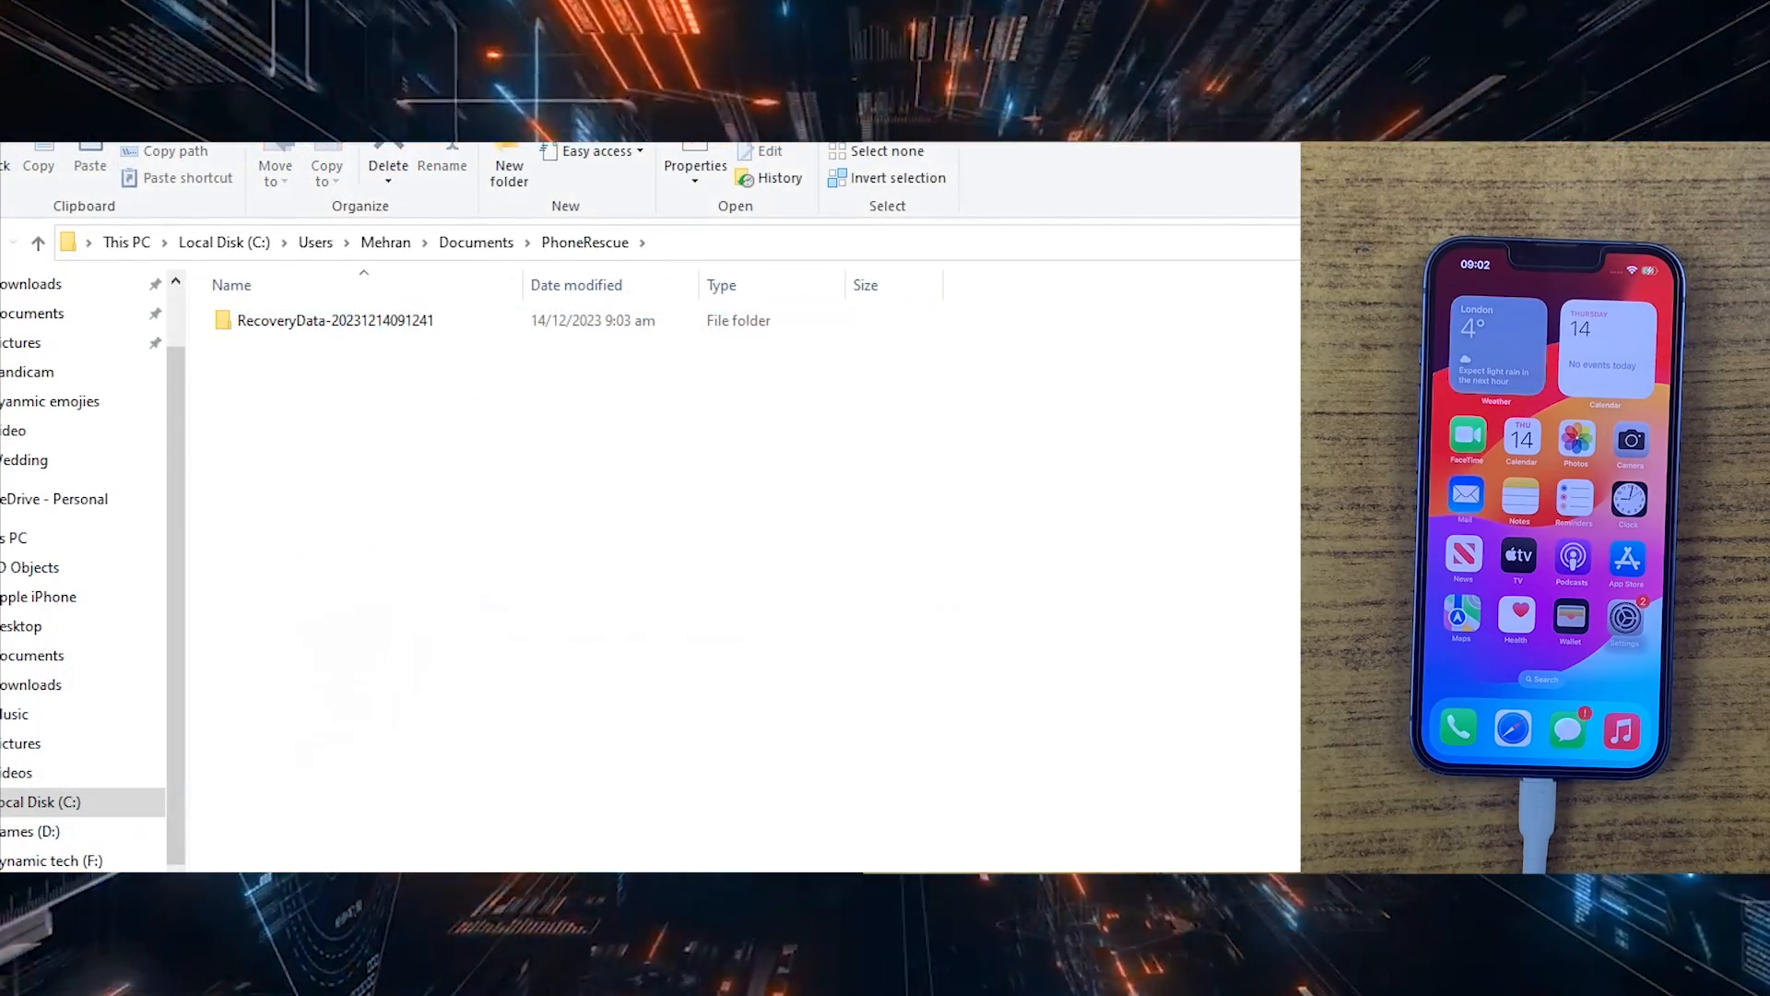
Open the RecoveryData folder's AppDocument listing of recovered app folders
double_click(336, 319)
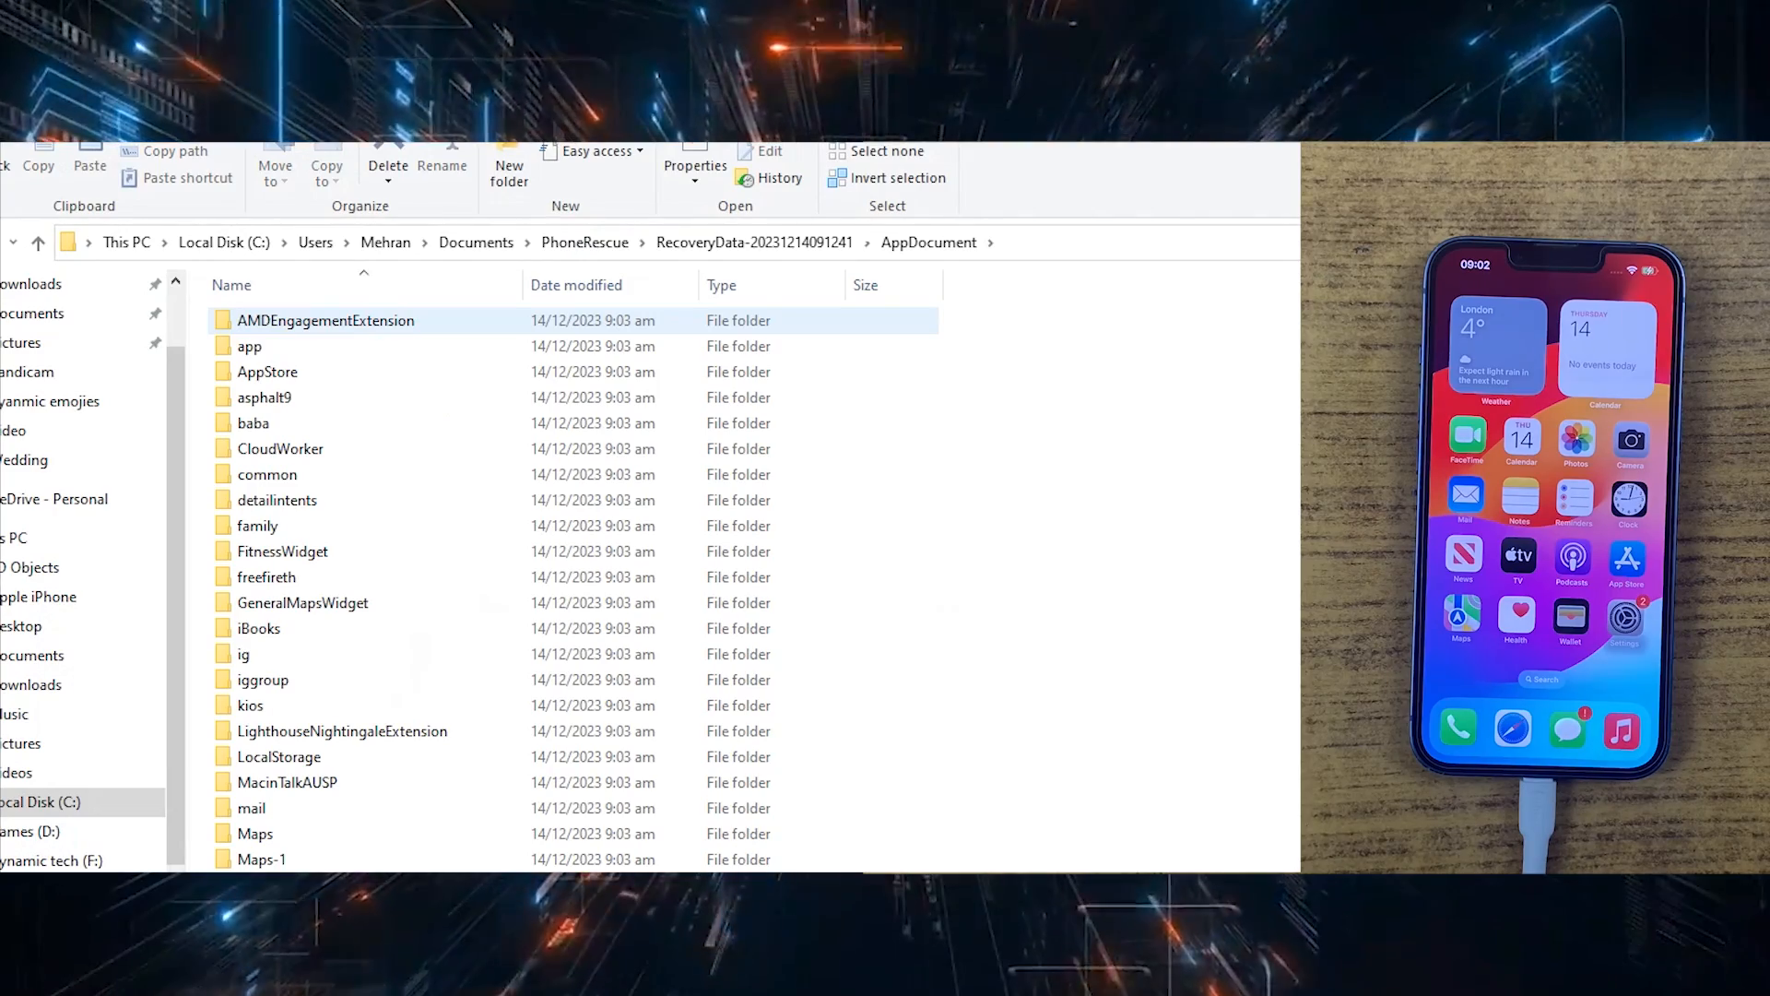
scroll("down", 3)
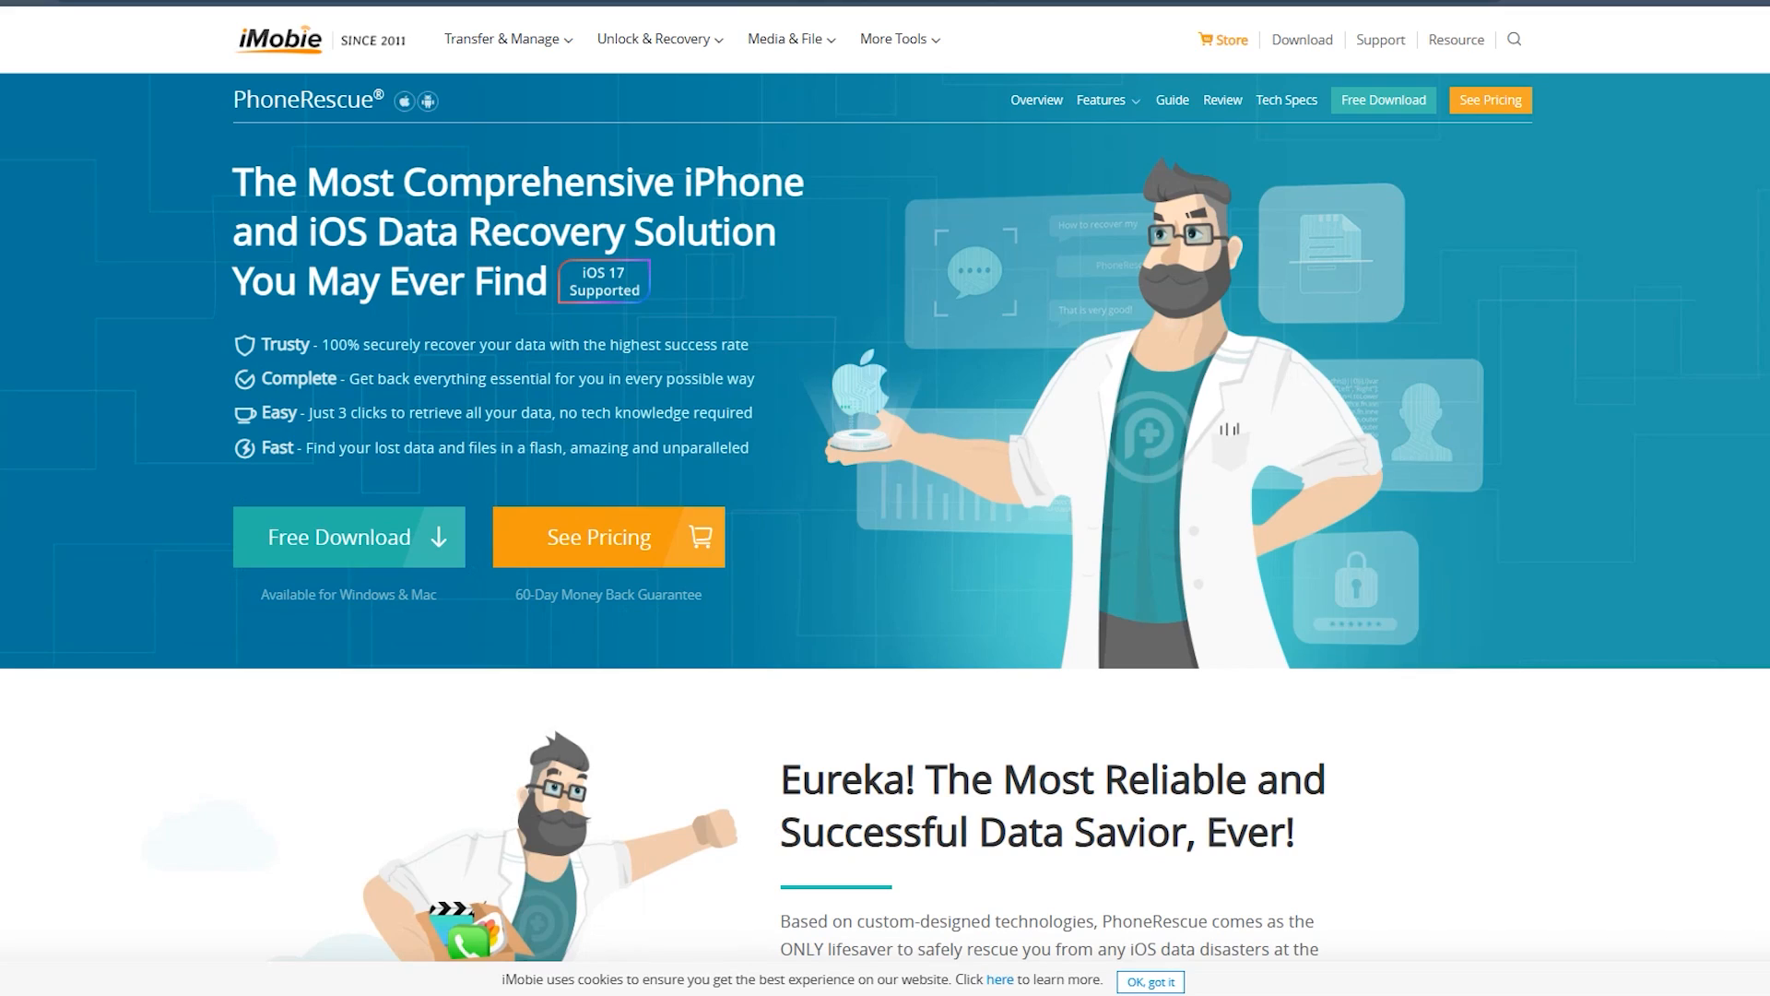
Show the PhoneRescue iOS pricing plans and highlight the 1-Year Subscription $49.99 price
key("ctrl+f")
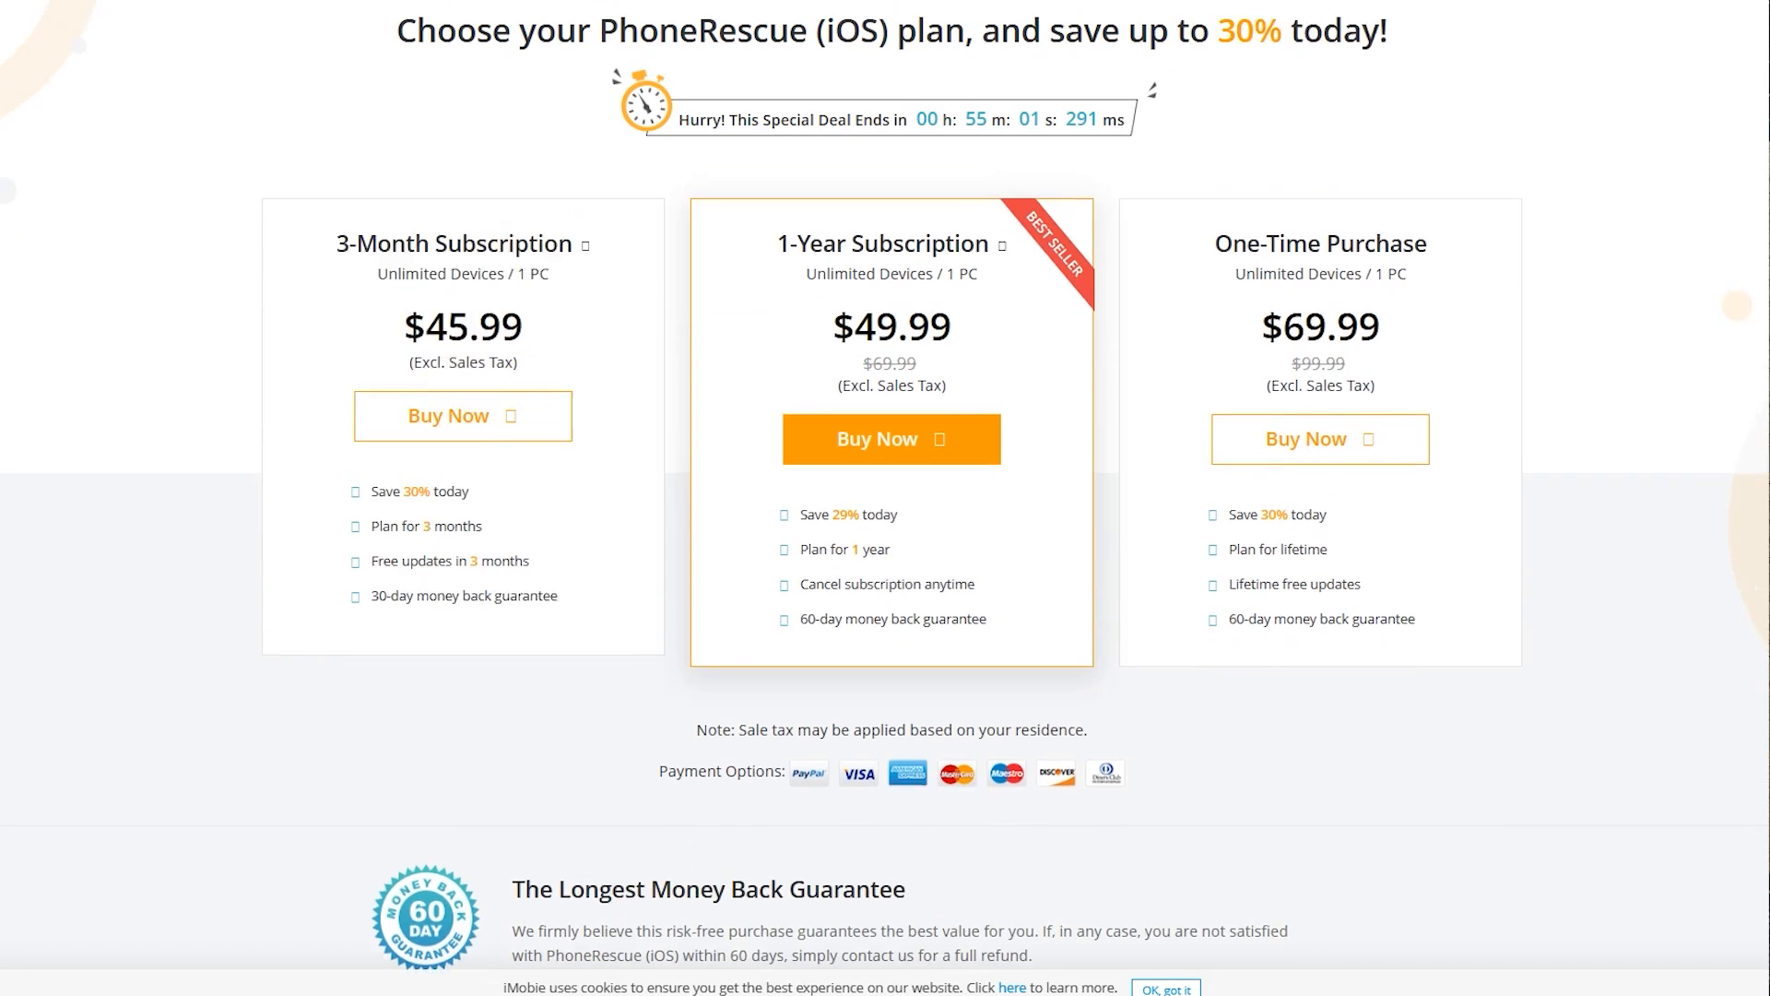
scroll("up", 3)
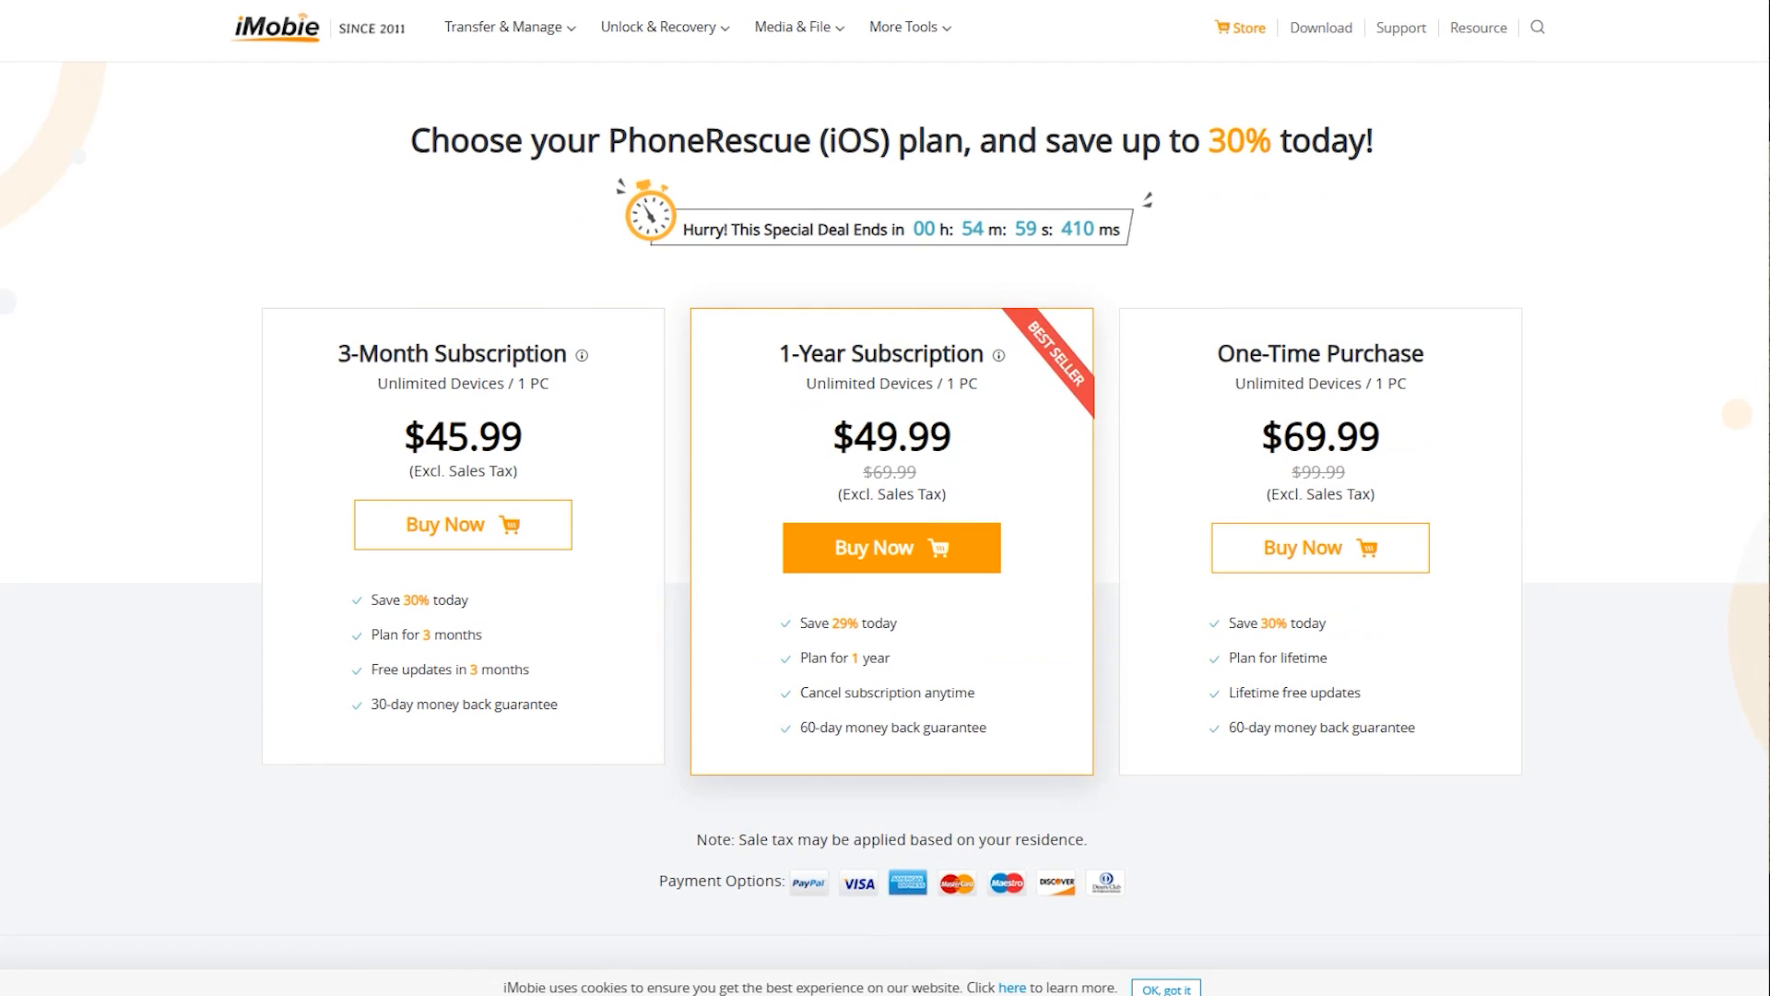
double_click(890, 437)
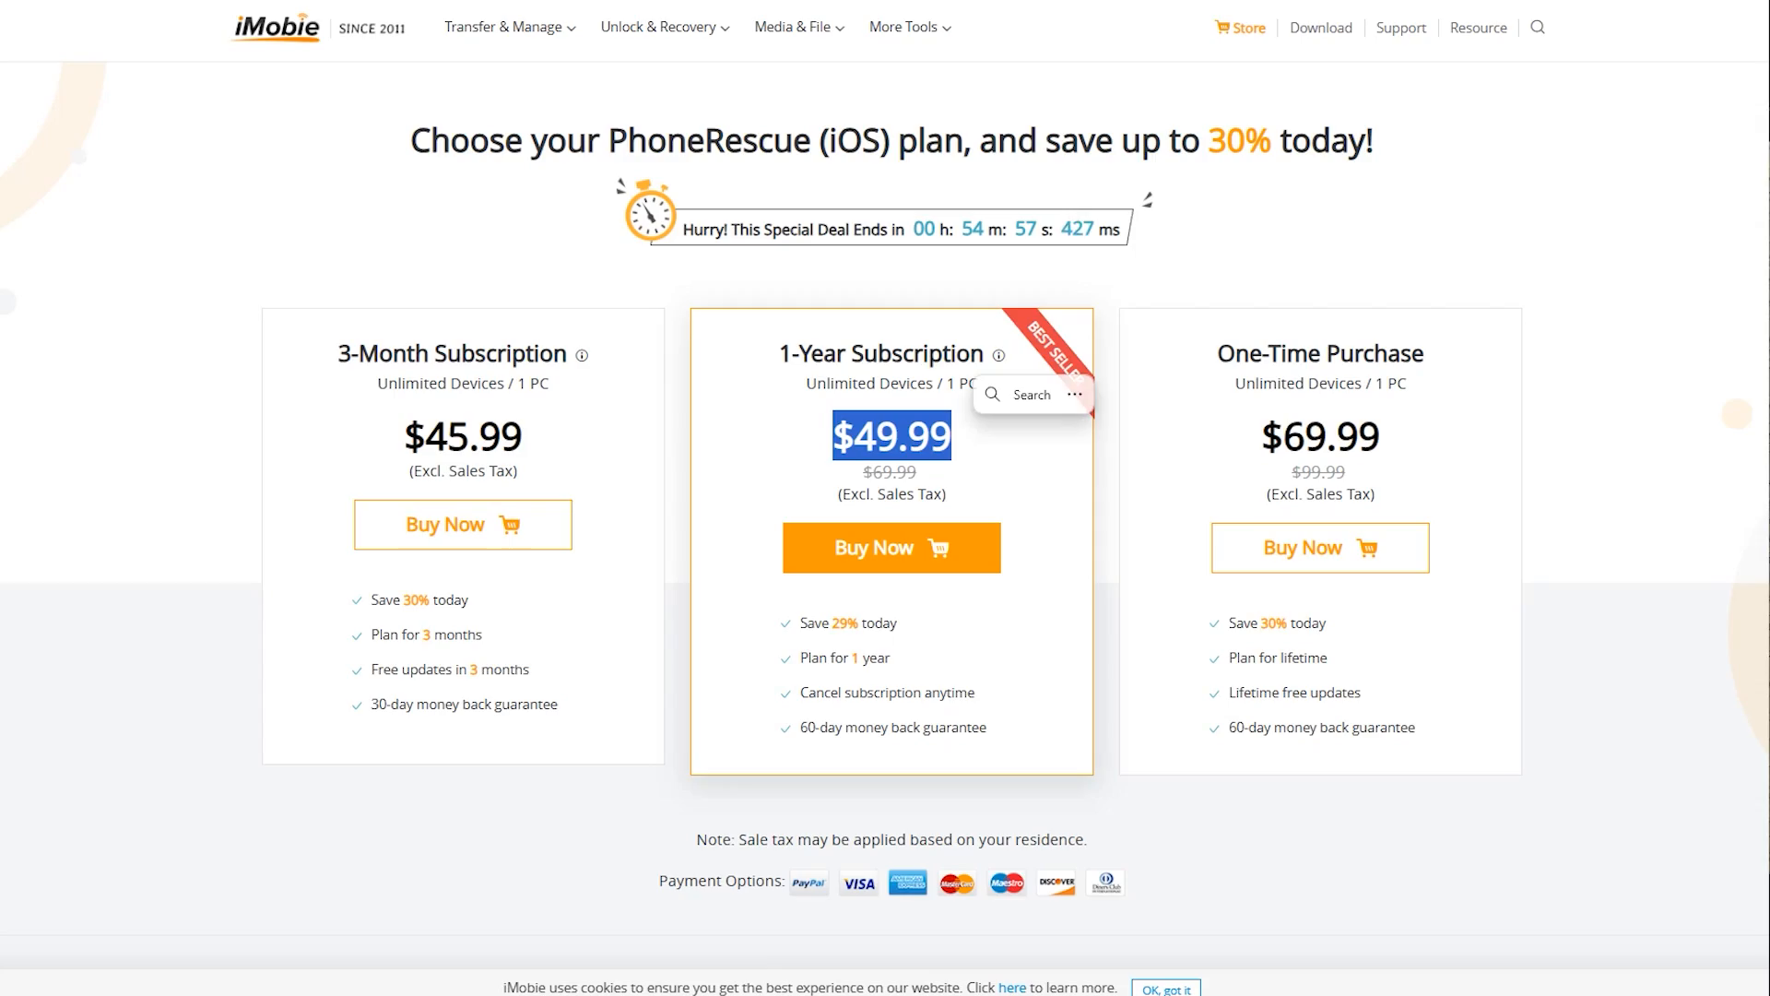